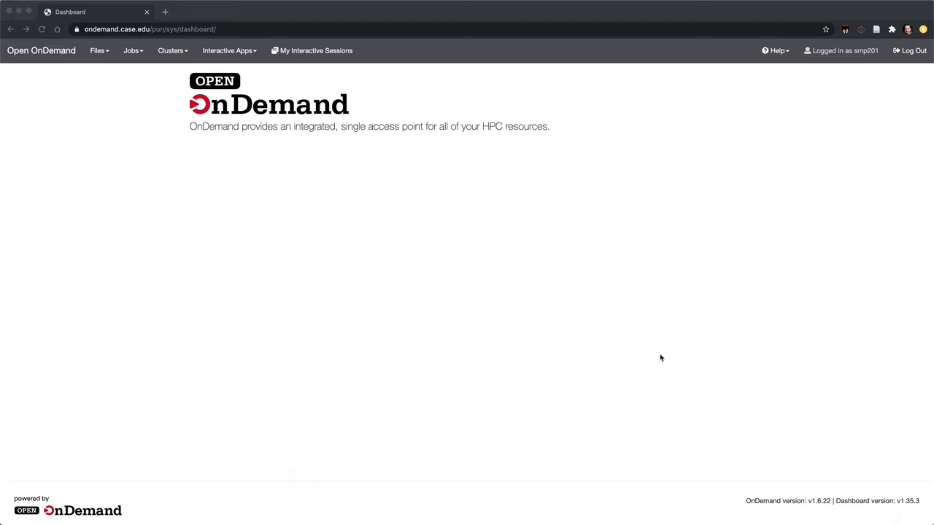
pyautogui.moveTo(182, 70)
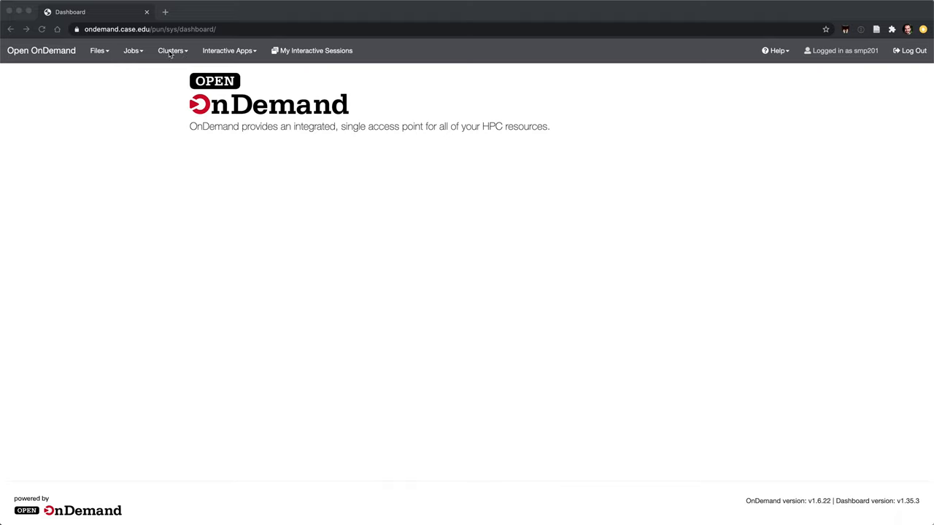
# Step: Open a markov Shell Access session from the Clusters menu
pyautogui.click(172, 50)
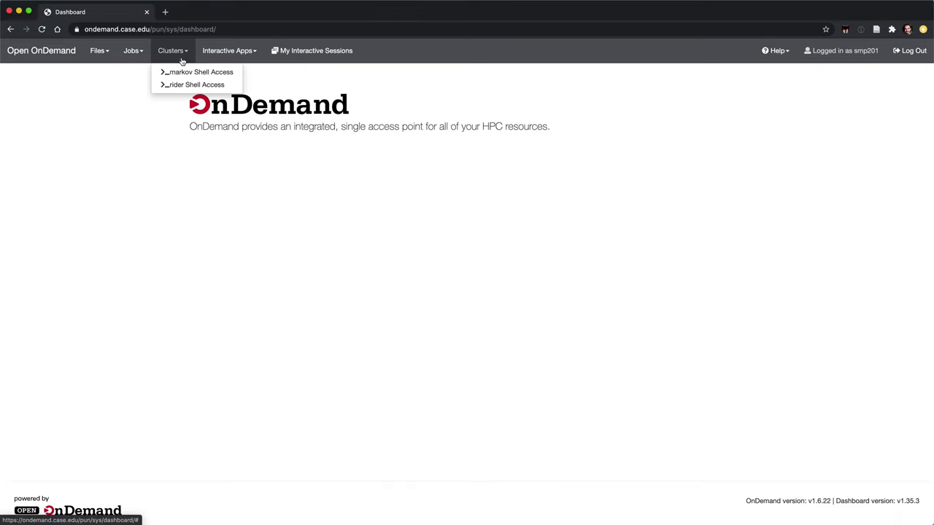
pyautogui.click(200, 72)
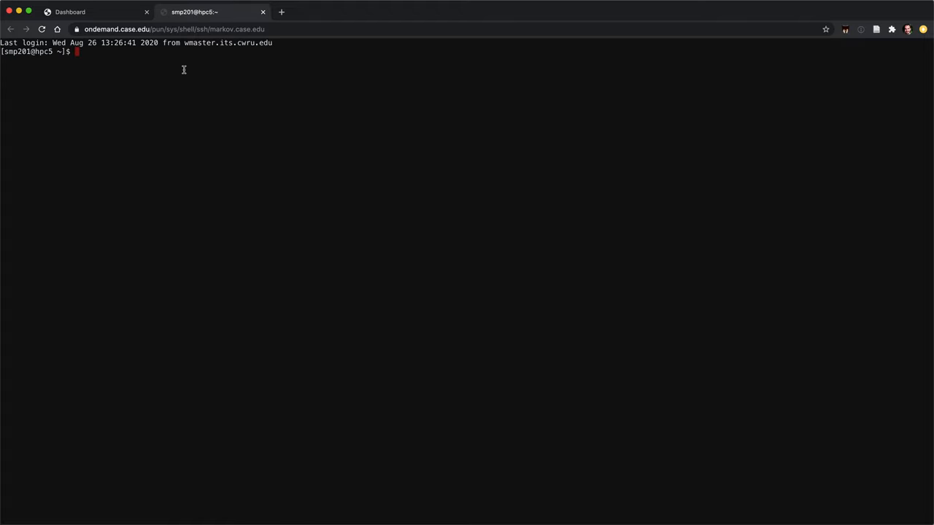
# Step: List files, load turbomole/serial, and confirm dscf resolves to TURBOMOLE 7.5
pyautogui.write('ls')
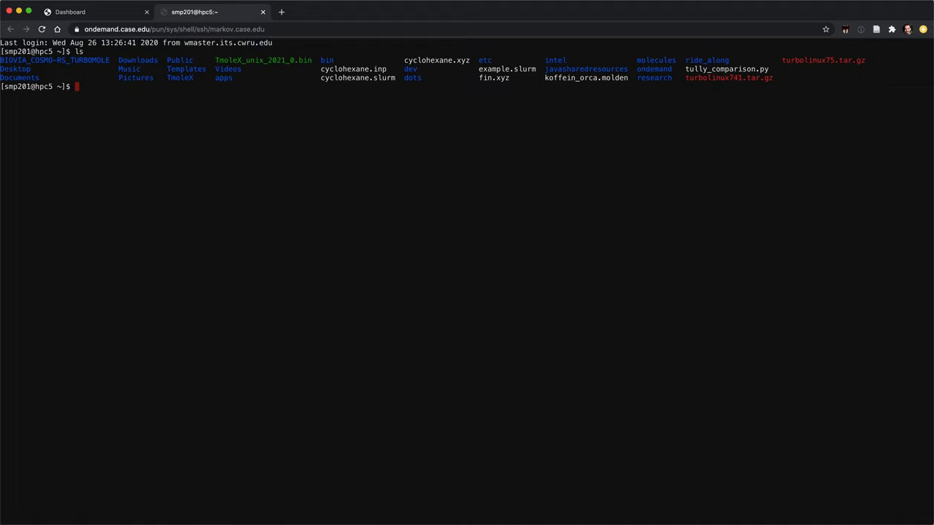
pyautogui.write('m')
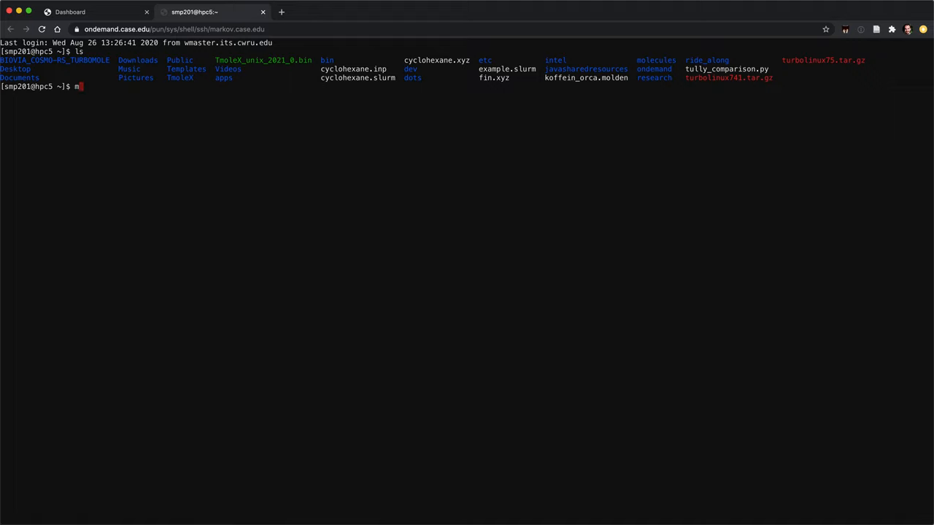
pyautogui.write('odule load turbomole/ser')
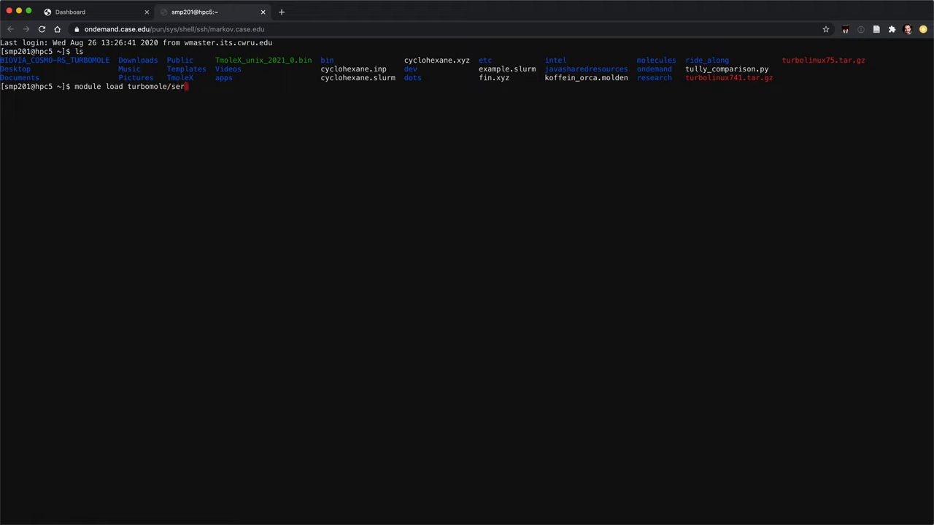
pyautogui.write('ial')
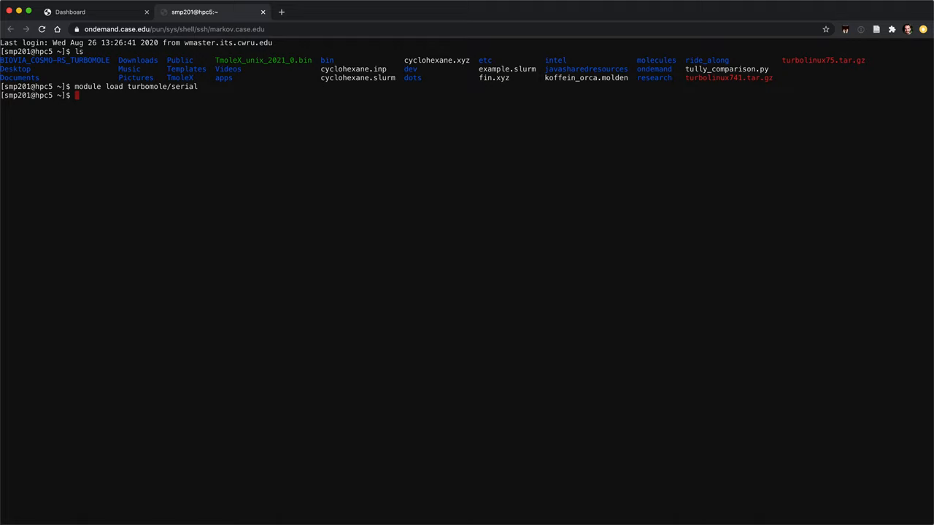
pyautogui.write('which d')
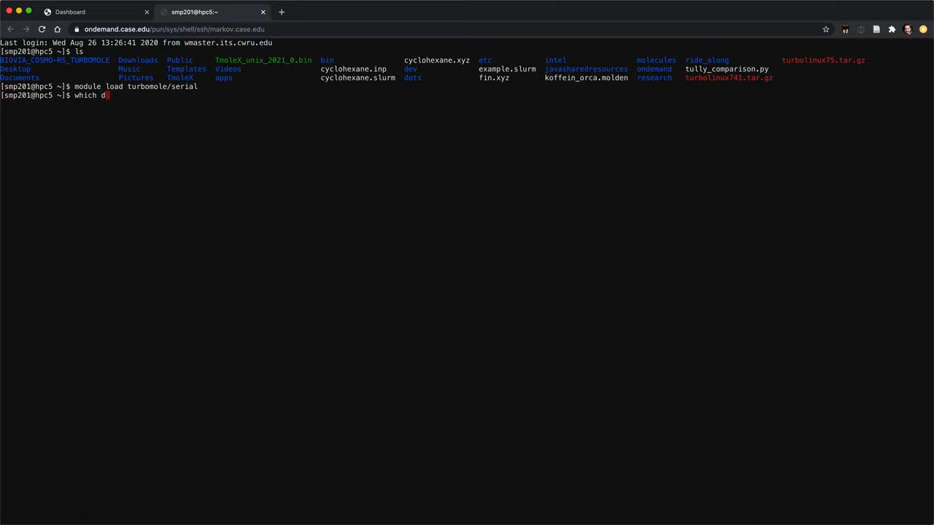
pyautogui.write('scf')
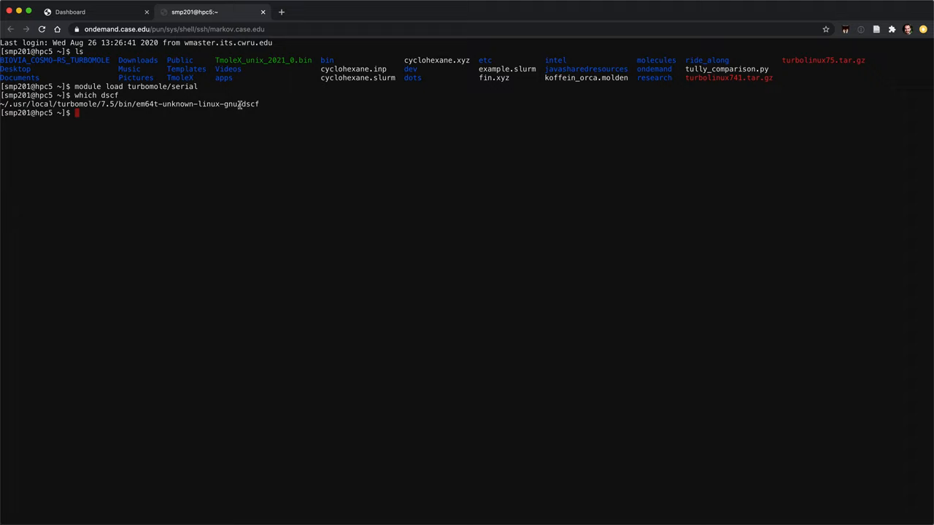
pyautogui.moveTo(452, 235)
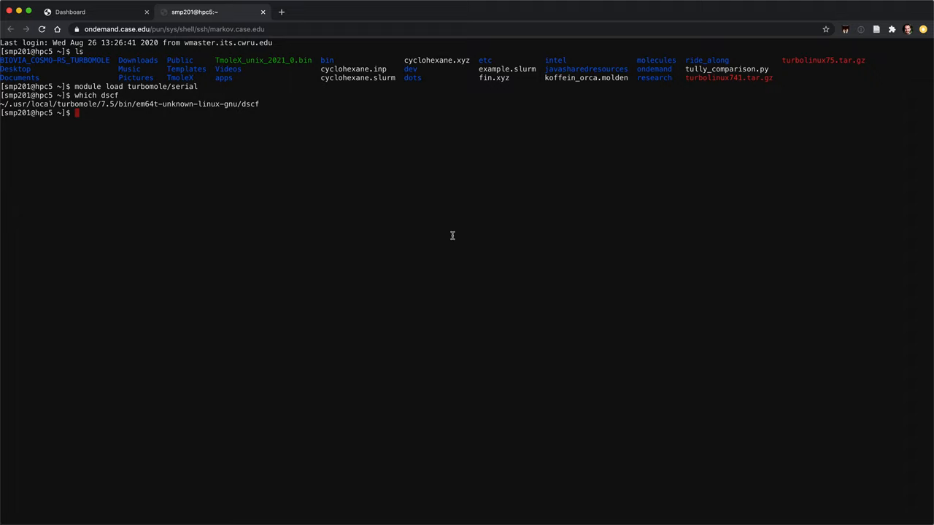
pyautogui.write('cd')
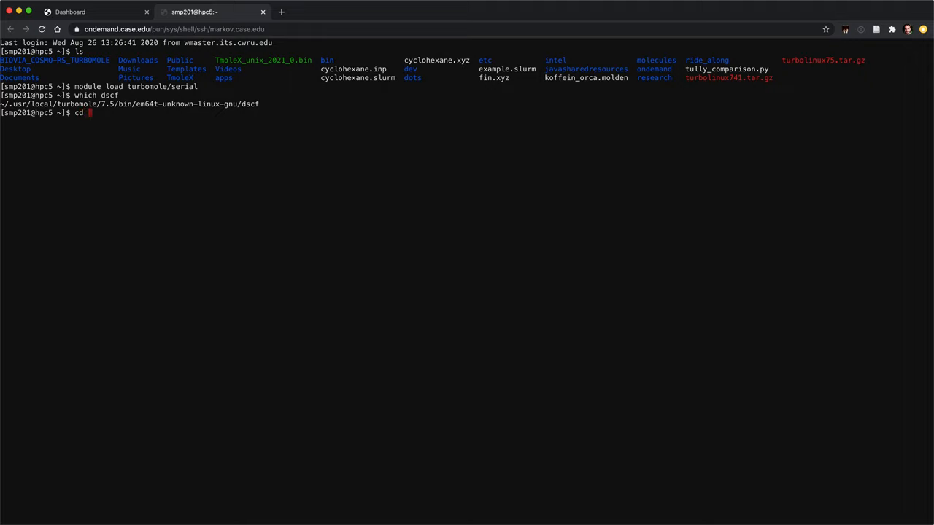
# Step: Make molecules/water2 and copy ../water/water.xyz into it
pyautogui.write('molecules/')
pyautogui.write('ls')
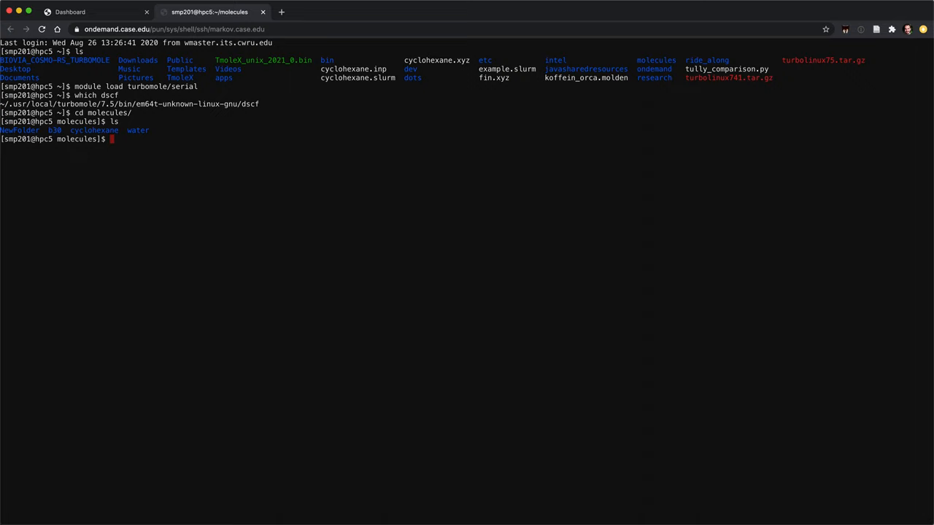
pyautogui.write('mkdir water2')
pyautogui.write('cd water2/')
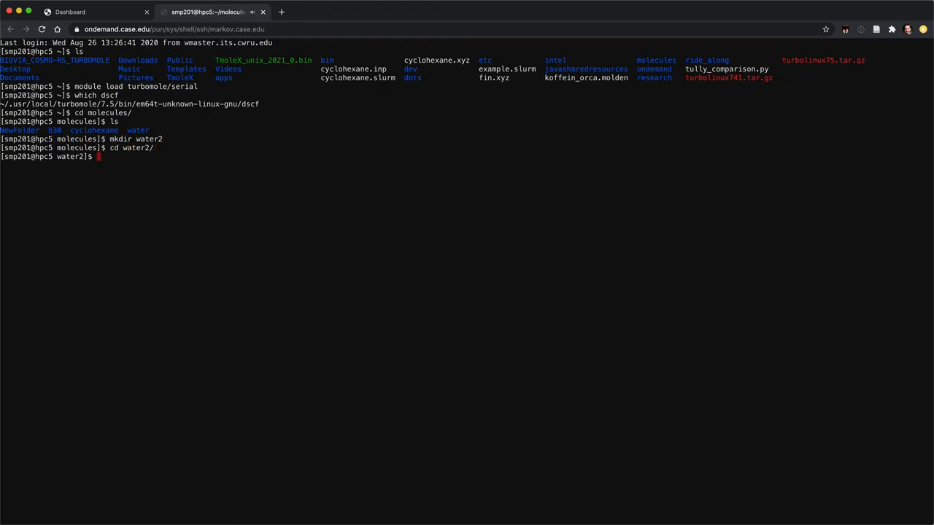
pyautogui.write('cp')
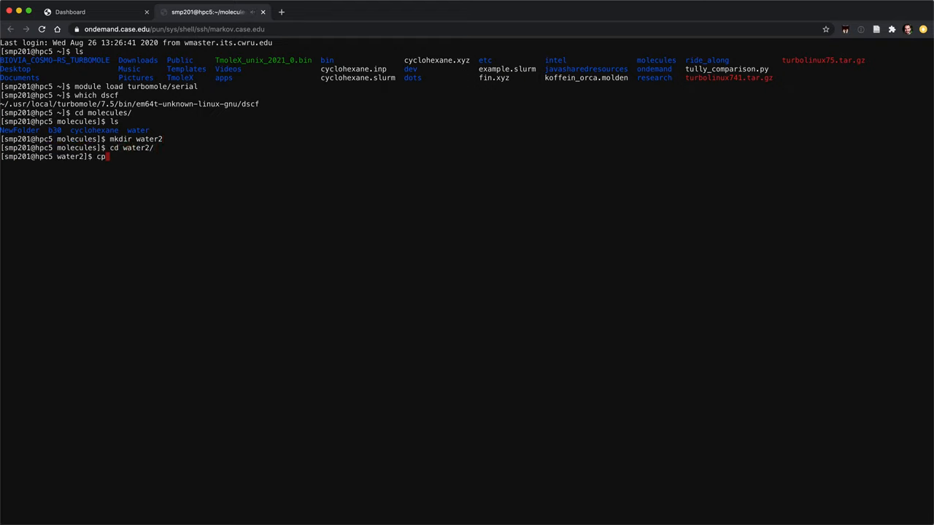
pyautogui.write('../water')
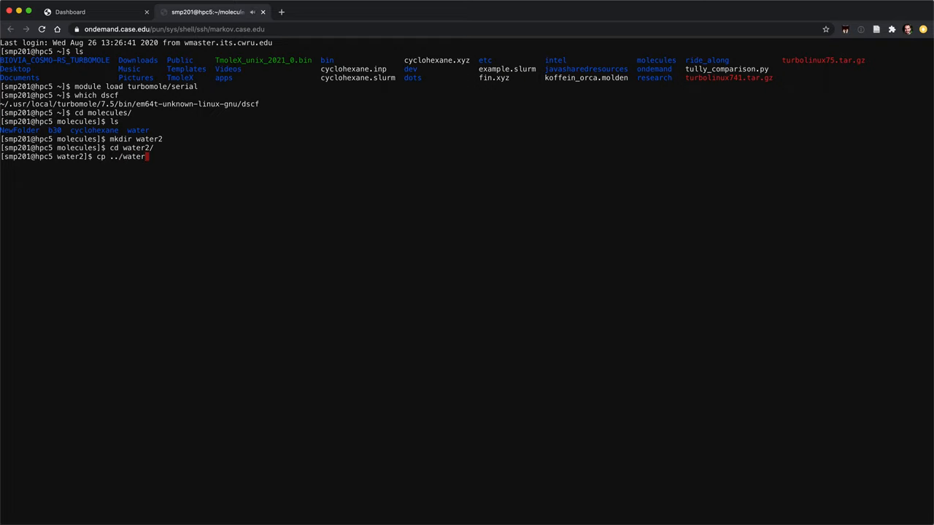
pyautogui.write('/water.x')
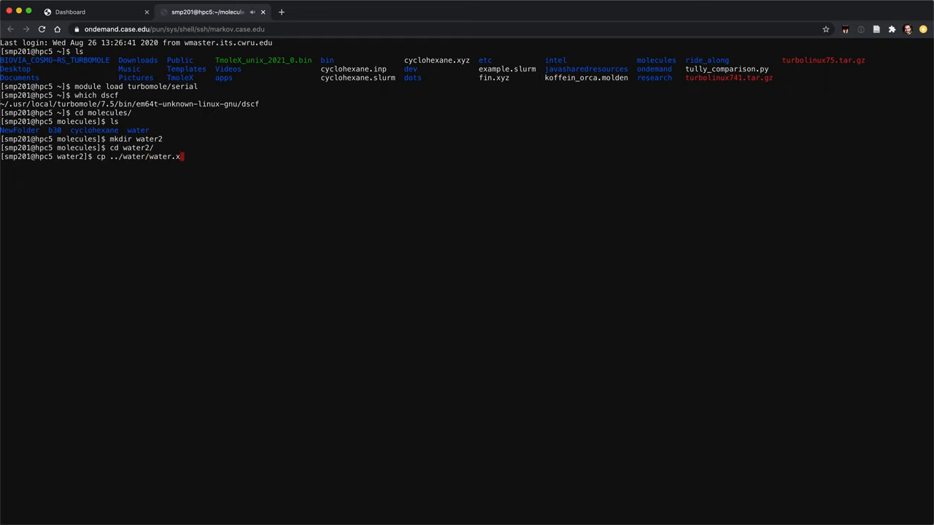
pyautogui.write('yz .')
pyautogui.write('ls')
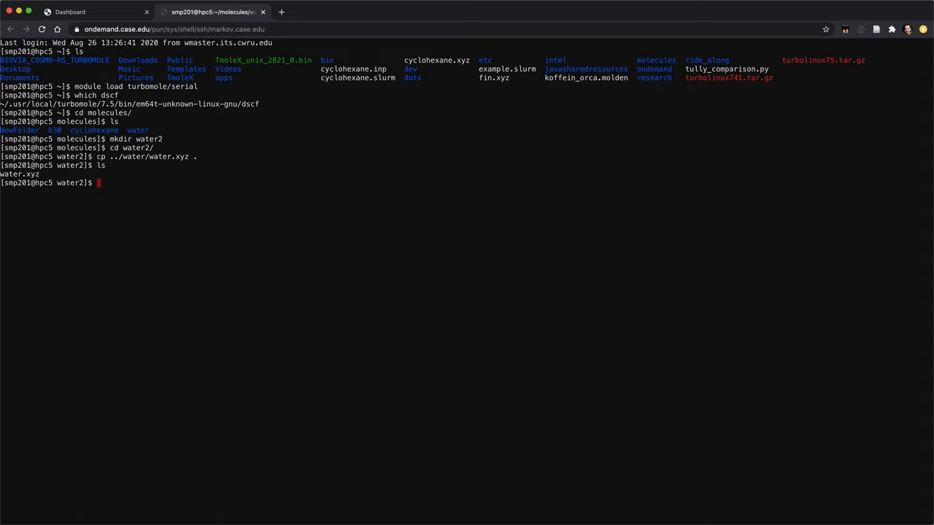
# Step: Run 'x2t water.xyz' to print the O and two H positions in $coord format
pyautogui.write('x2')
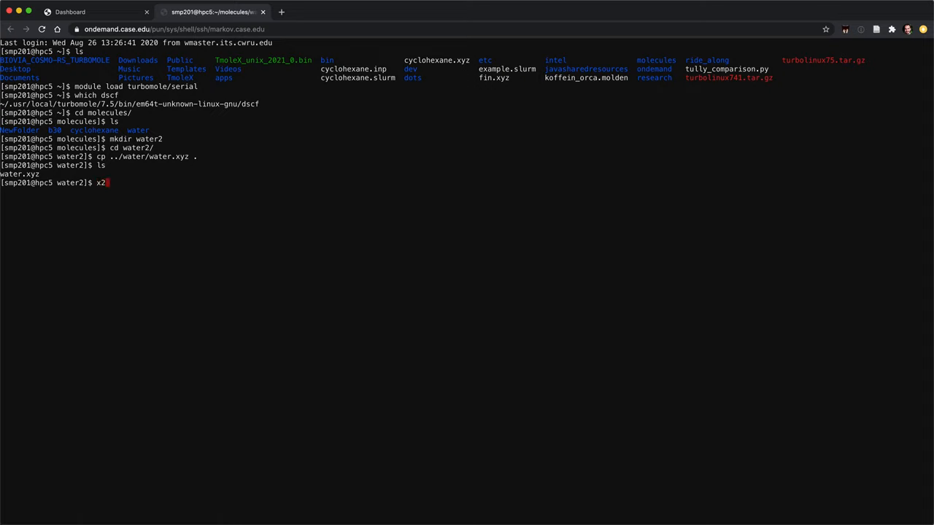
pyautogui.write('t')
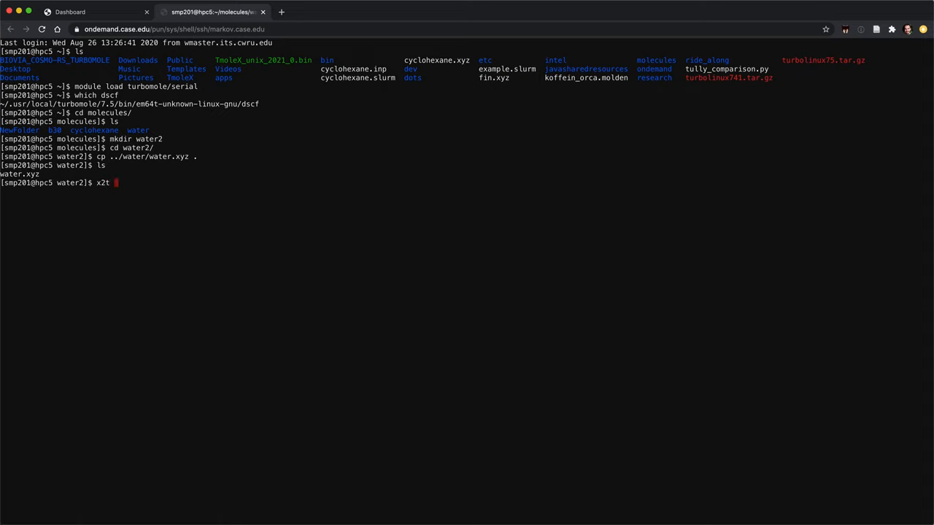
pyautogui.write('water.xyz')
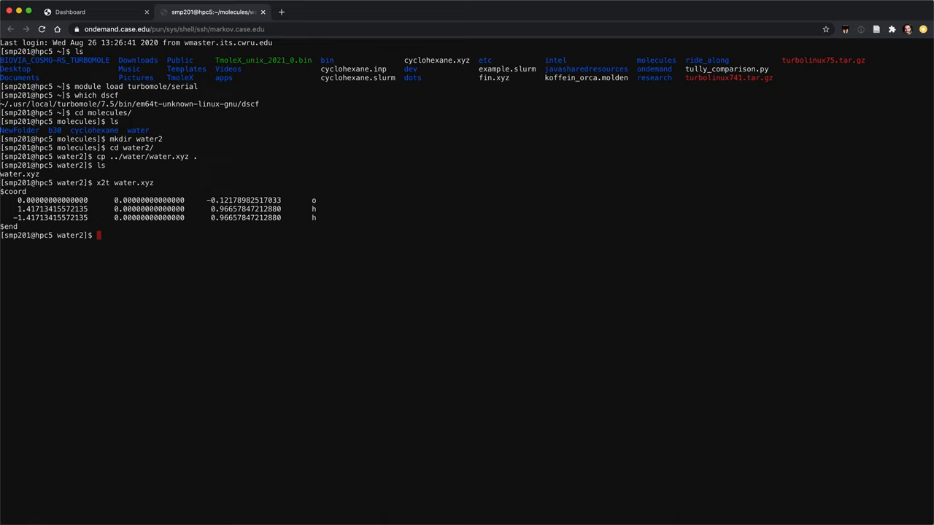
pyautogui.write('x2t water.xyz')
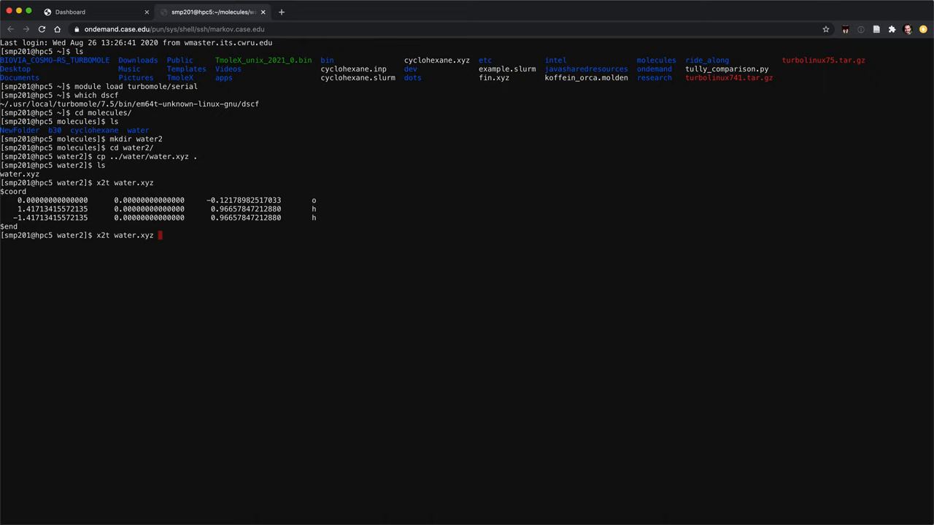
# Step: Write 'x2t water.xyz > coord' and list the folder to confirm the coord file
pyautogui.write('>')
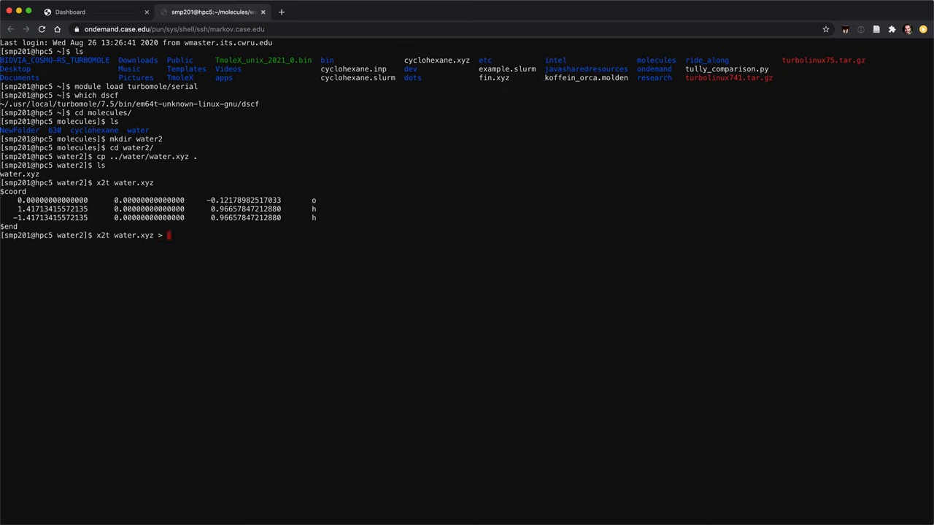
pyautogui.write('coord')
pyautogui.write('ls')
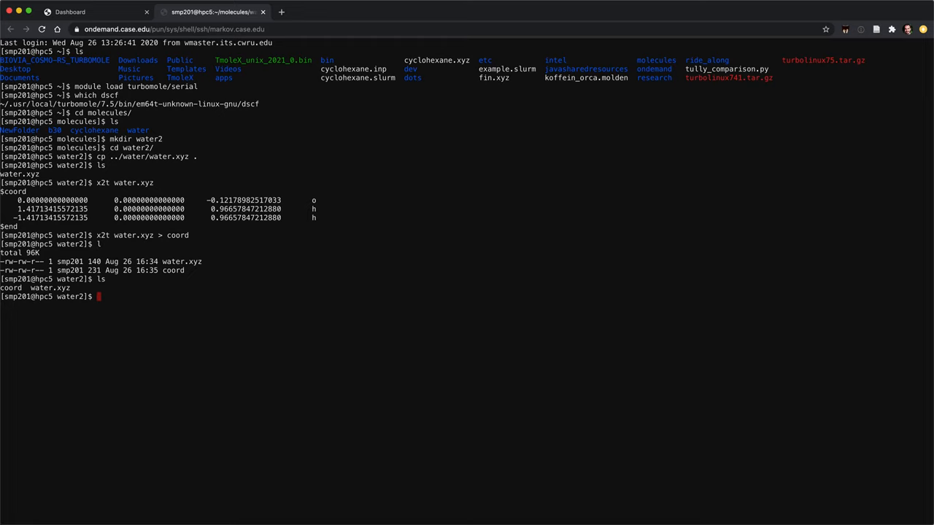
pyautogui.write('d')
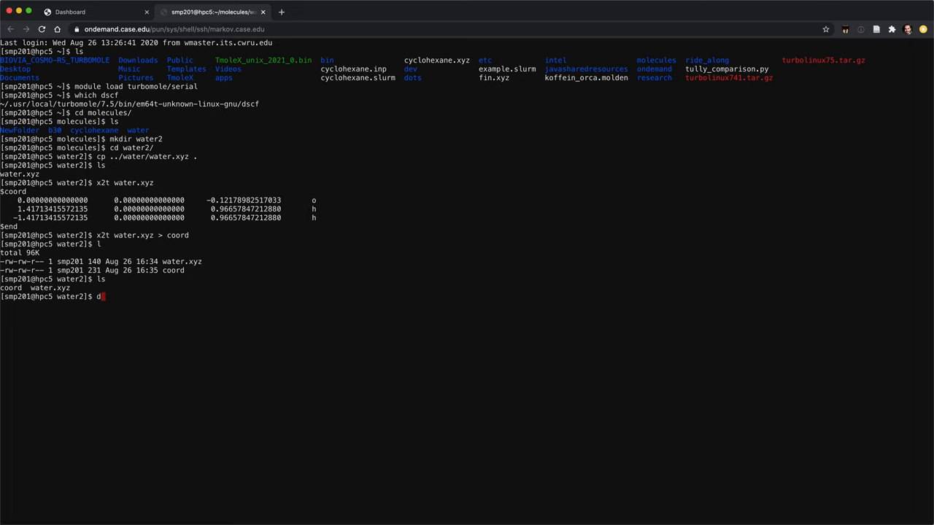
# Step: Launch define, skip the defaults file, and set the title 'water optimization'
pyautogui.write('efine')
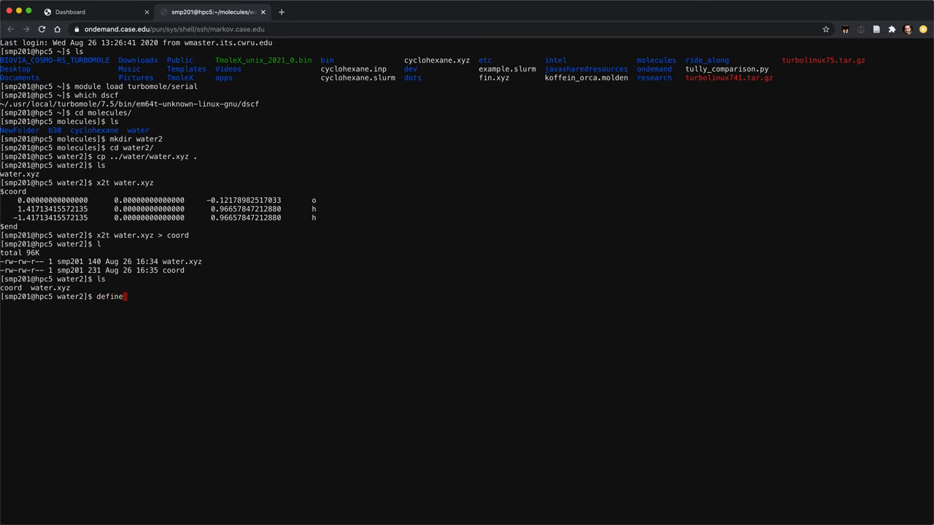
pyautogui.press('Return')
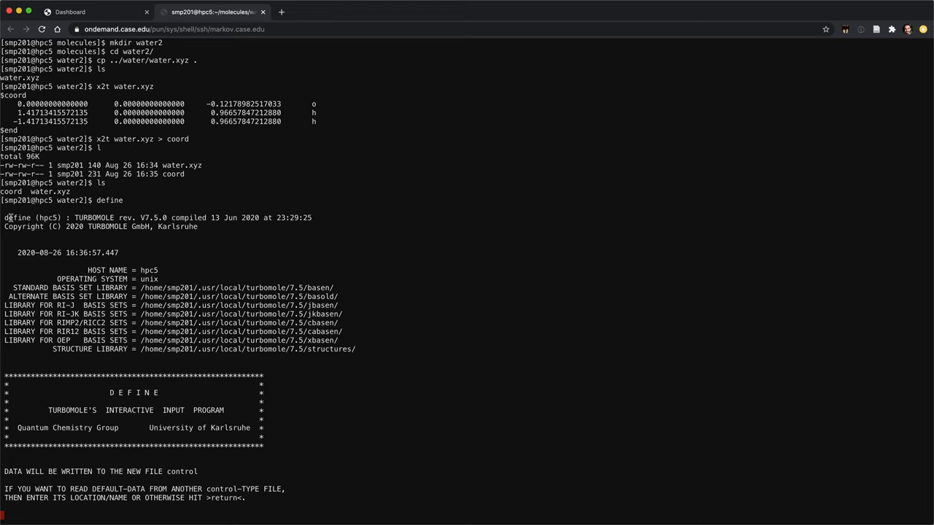
pyautogui.moveTo(76, 218)
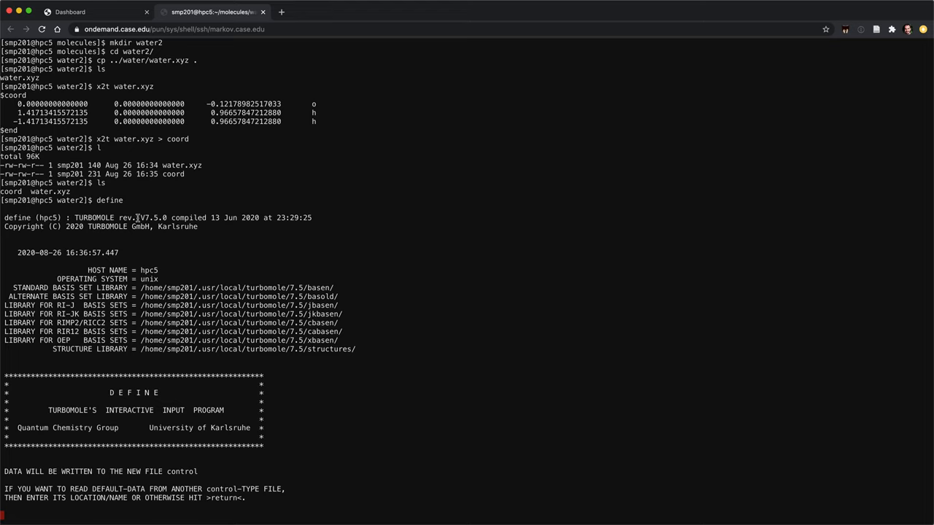
pyautogui.moveTo(317, 360)
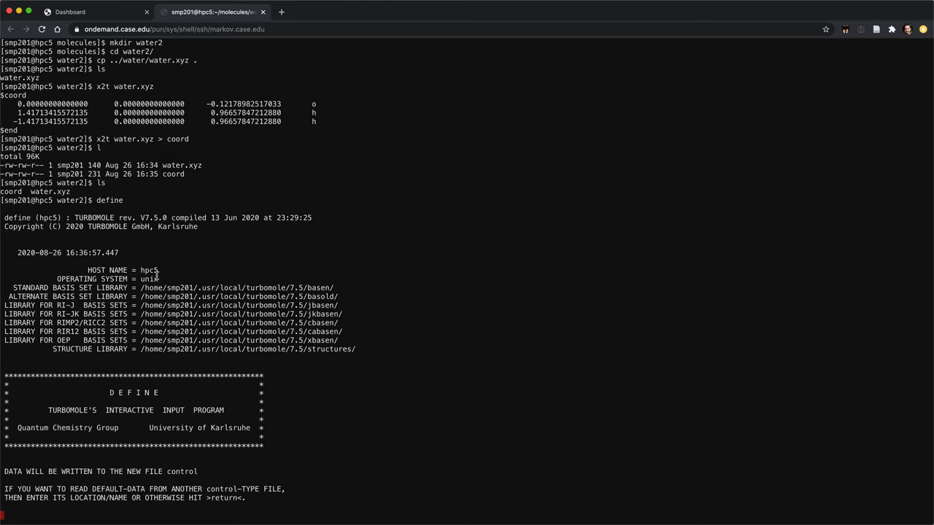
pyautogui.moveTo(406, 320)
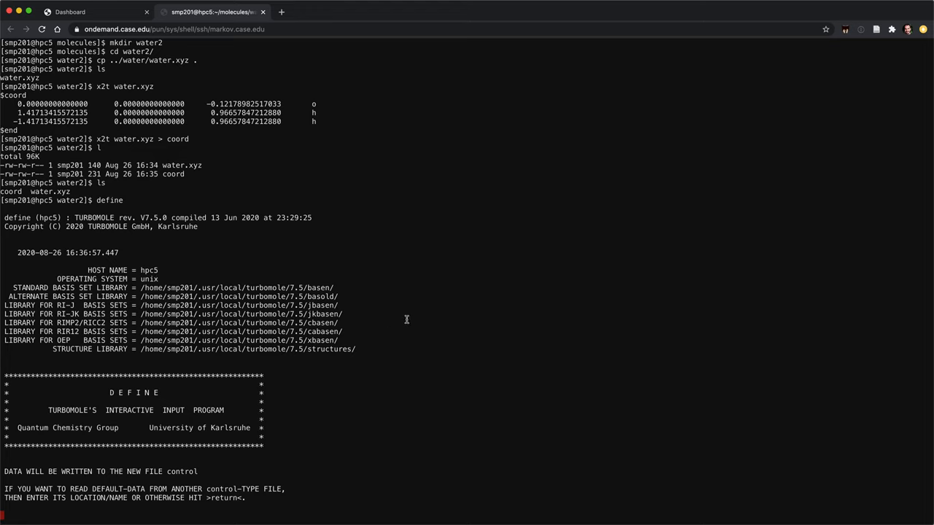
pyautogui.moveTo(400, 320)
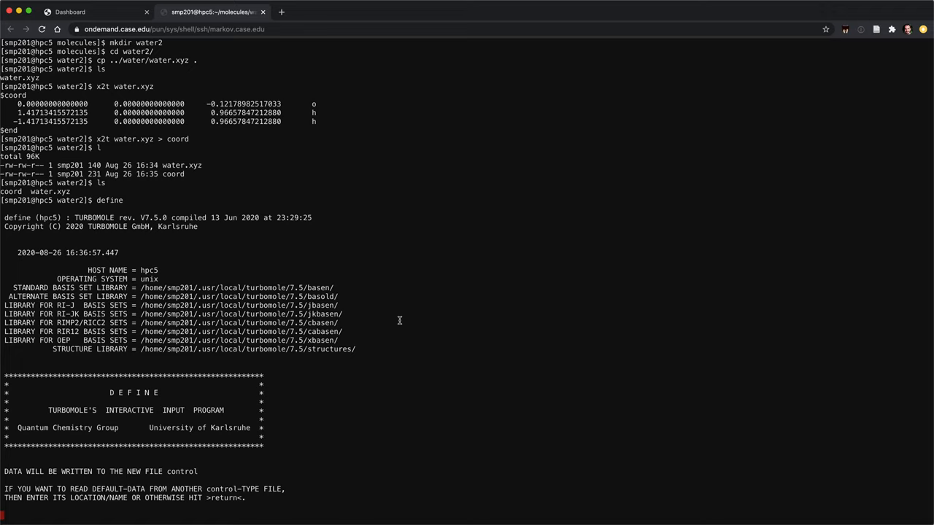
pyautogui.press('Return')
pyautogui.write('water optimizat')
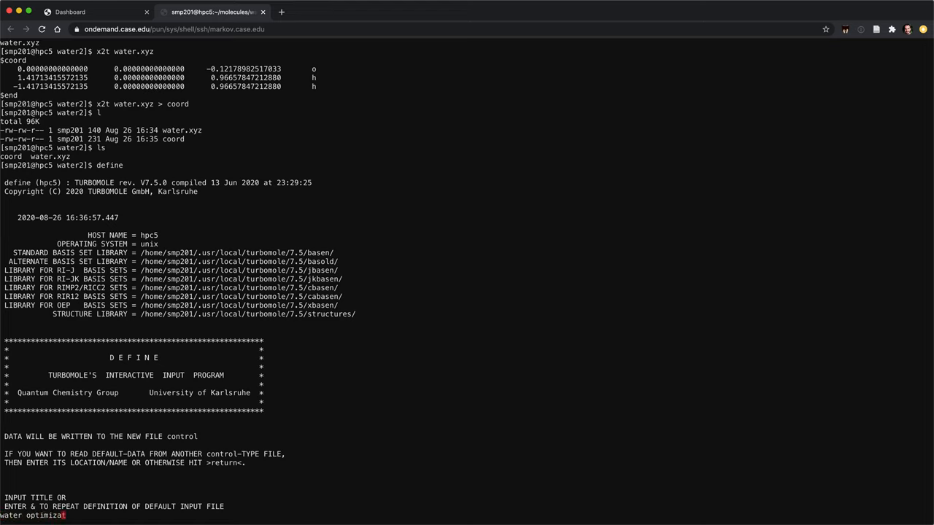
pyautogui.write('ion')
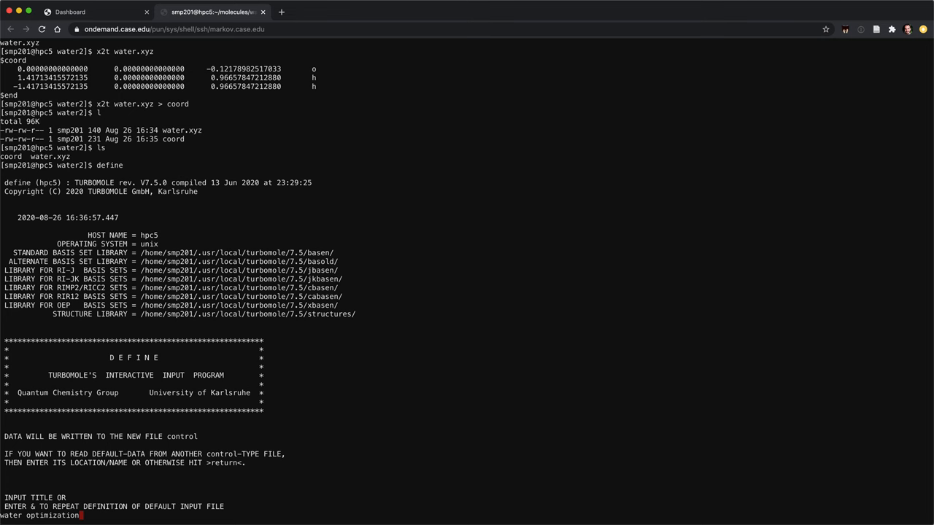
pyautogui.press('Enter')
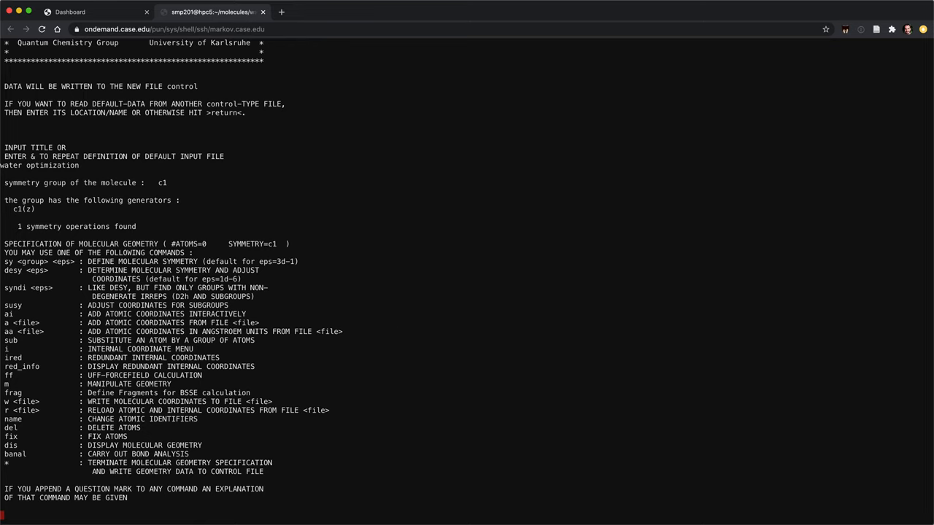
pyautogui.moveTo(490, 287)
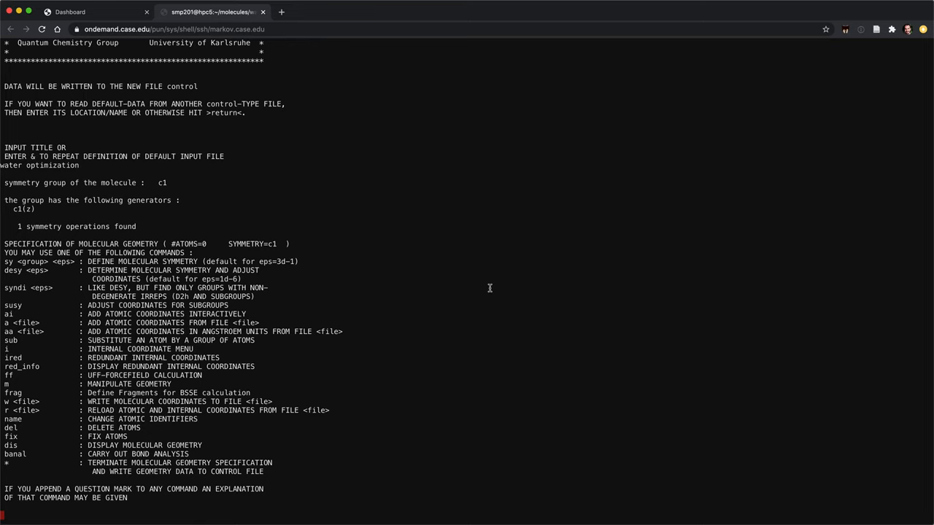
pyautogui.moveTo(541, 228)
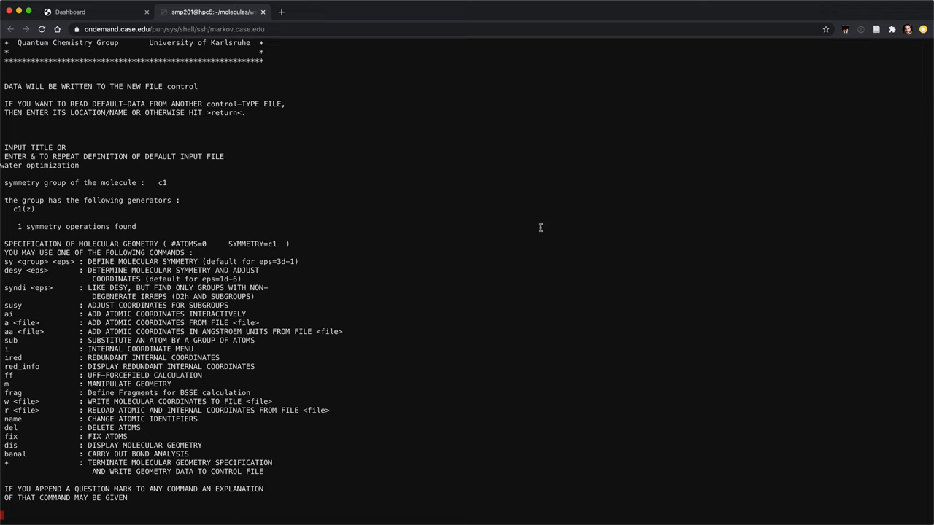
pyautogui.moveTo(572, 333)
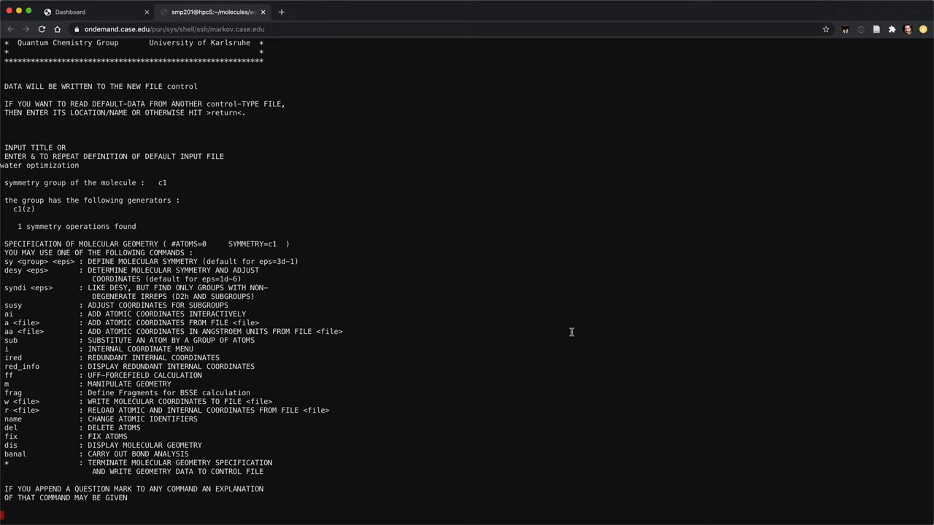
# Step: Read the three water atoms' Cartesian coordinates into define with 'a coord'
pyautogui.write('a')
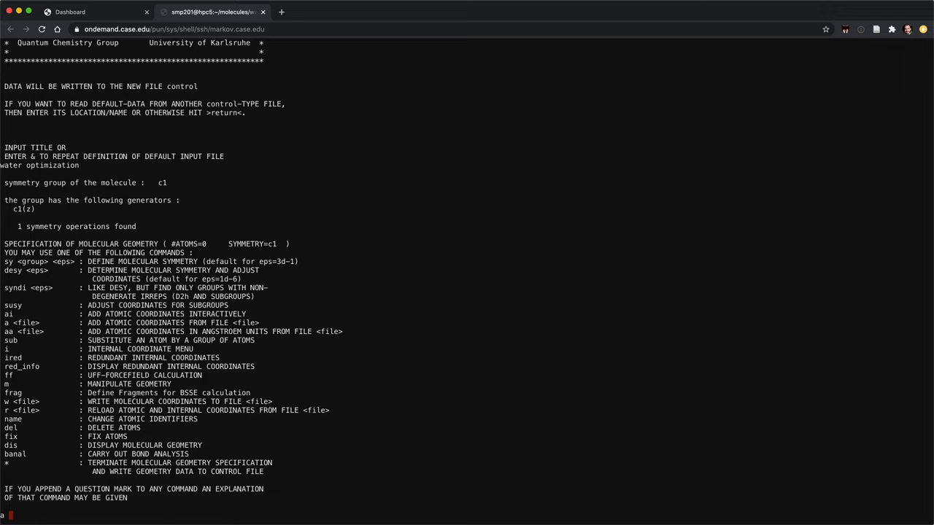
pyautogui.write('coord')
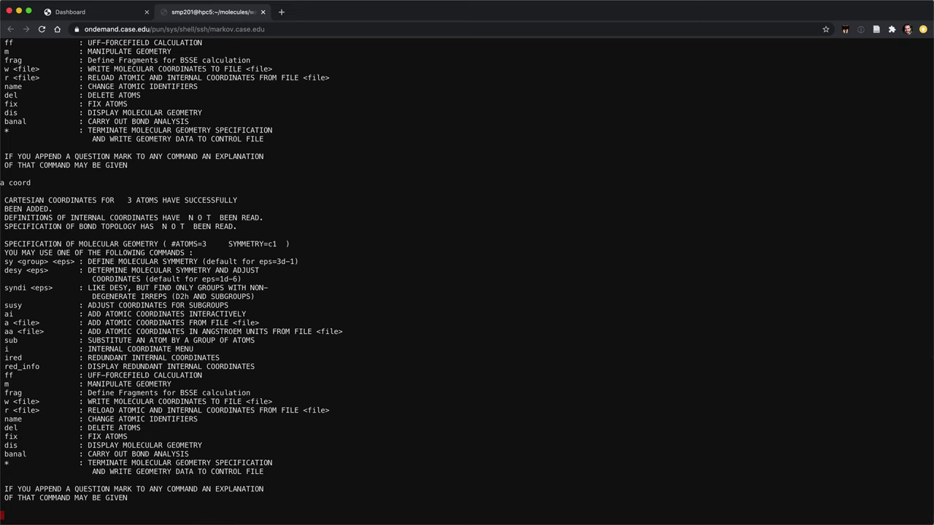
pyautogui.moveTo(573, 335)
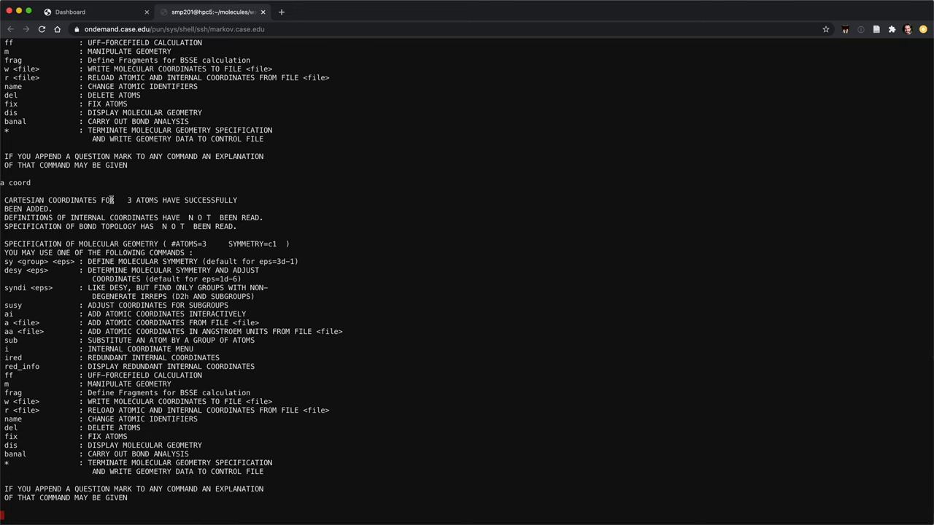
pyautogui.moveTo(128, 200); pyautogui.dragTo(205, 200)
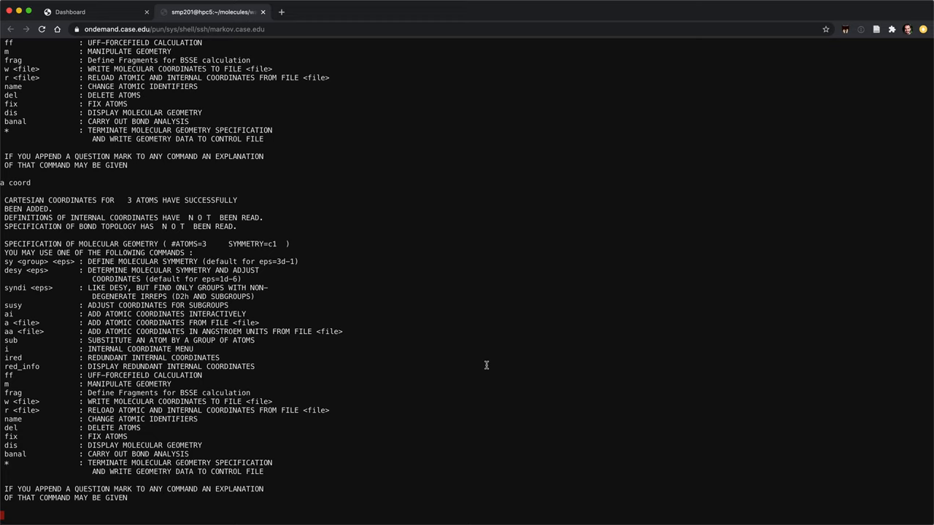
# Step: Symmetrize to C2v with desy, generate ired internal coordinates, and write the geometry
pyautogui.write('desy')
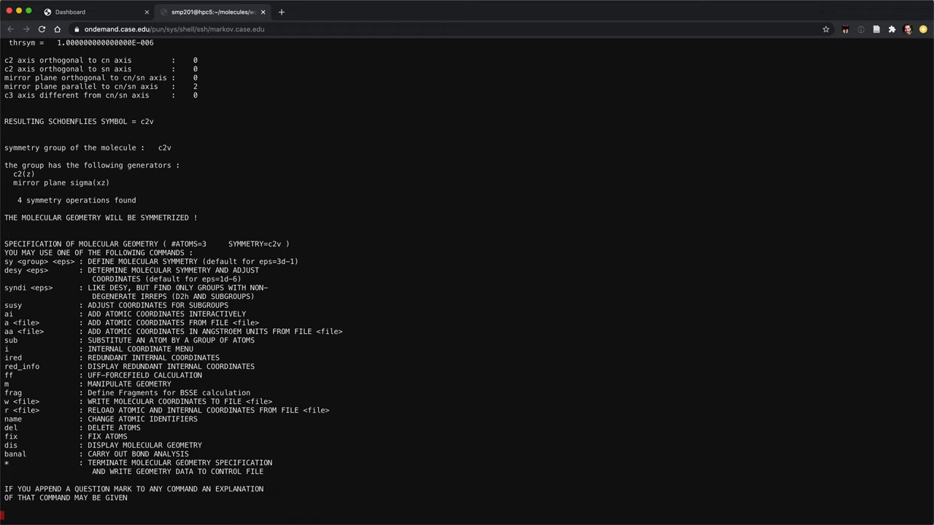
pyautogui.moveTo(412, 325)
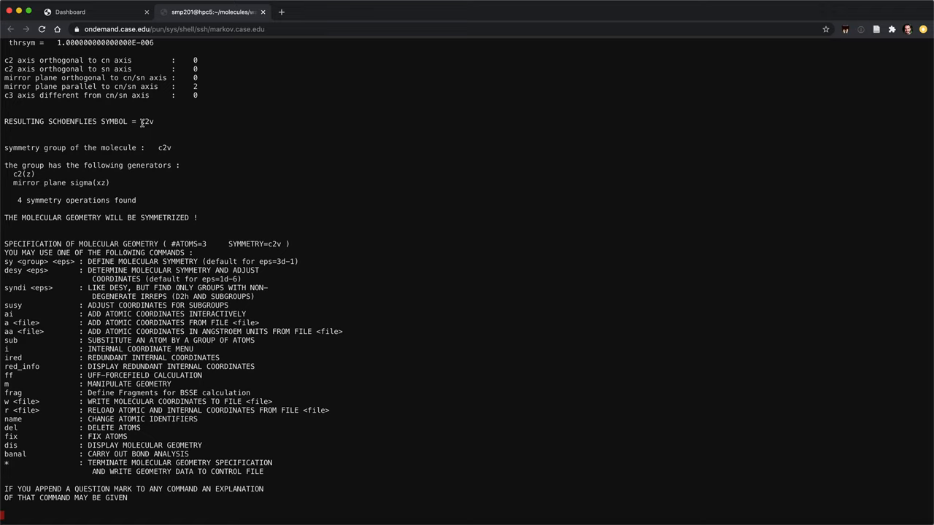
pyautogui.moveTo(237, 244)
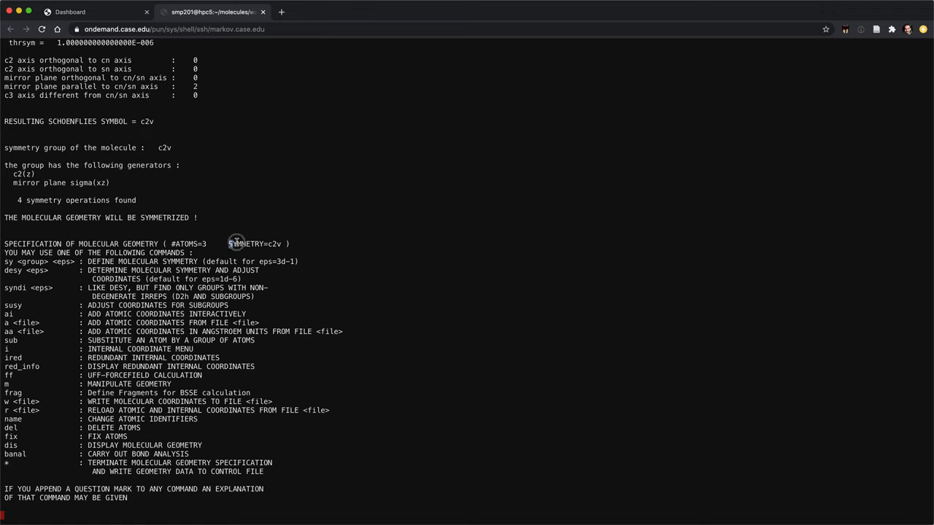
pyautogui.doubleClick(242, 244)
pyautogui.write('ired')
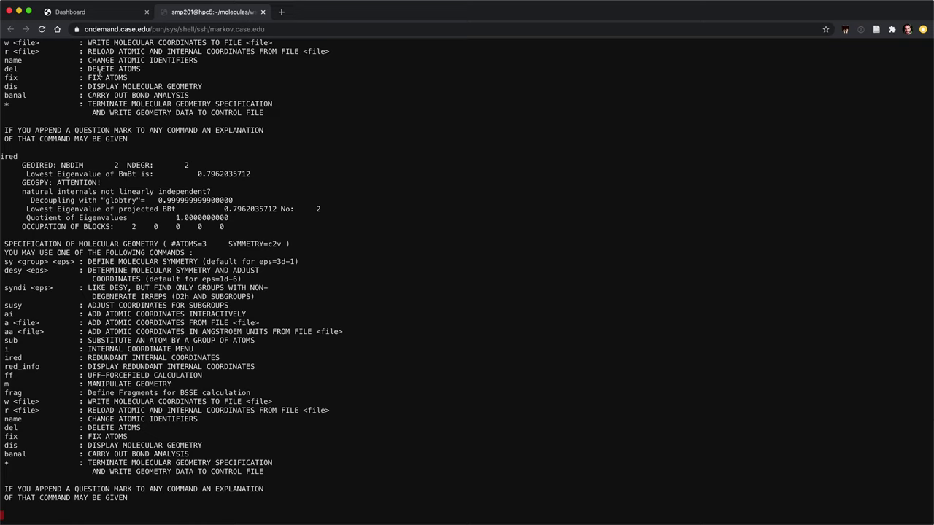
pyautogui.moveTo(68, 84)
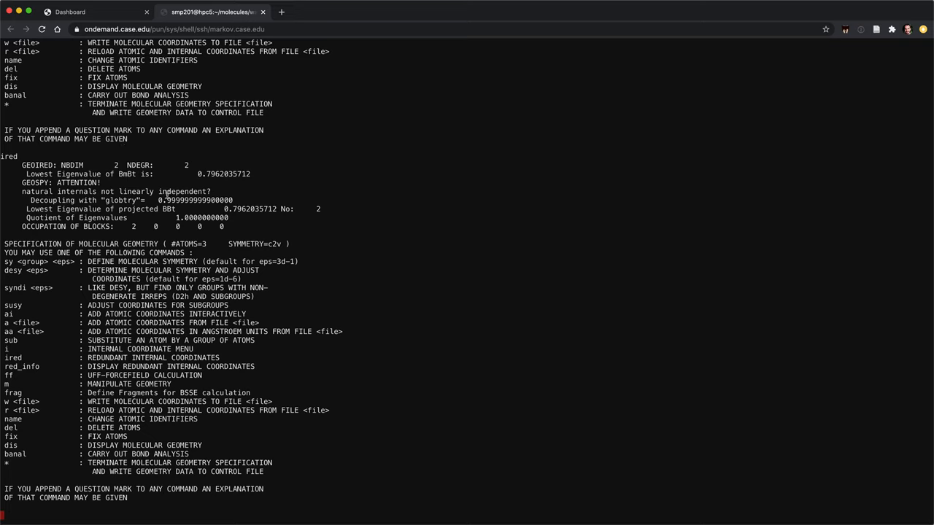
pyautogui.moveTo(124, 213)
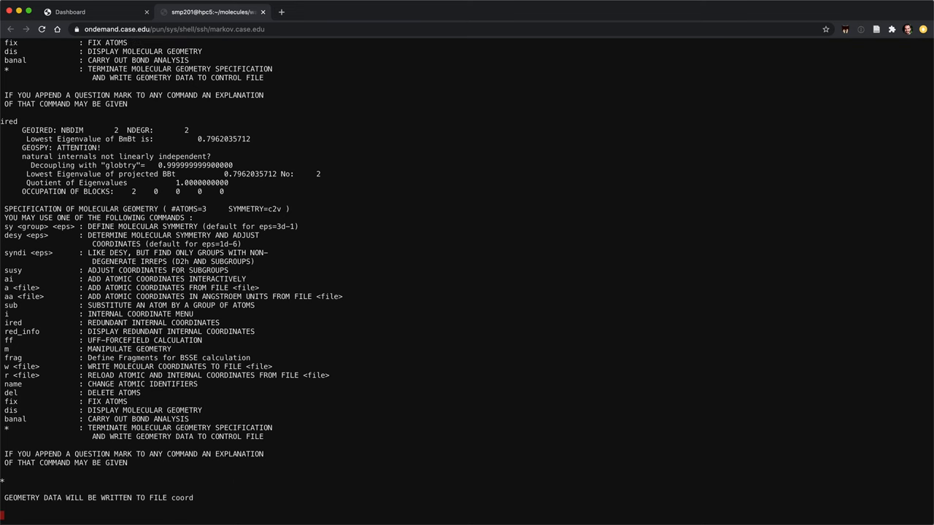
# Step: Assign def2-SVP to all three atoms with 'b all def2-SVP' and write the basis
pyautogui.press('Return')
pyautogui.write('b all')
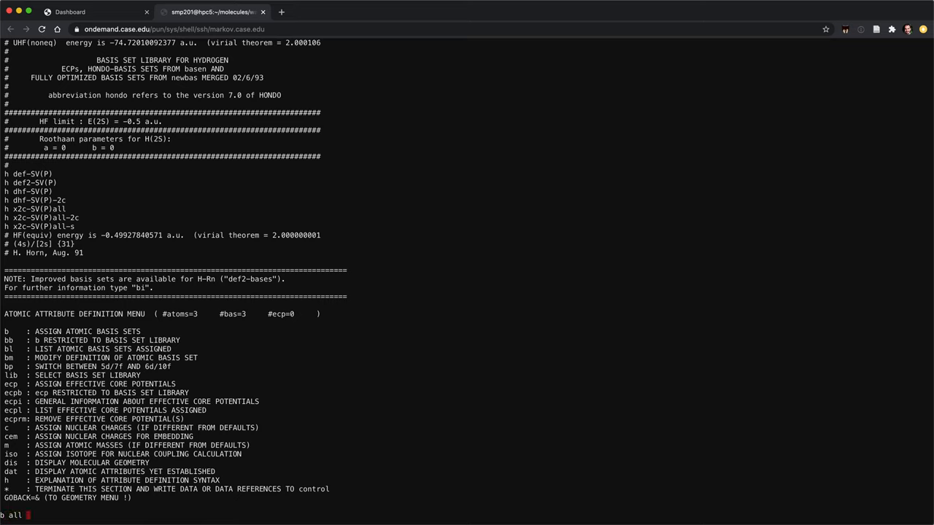
pyautogui.write('def2-')
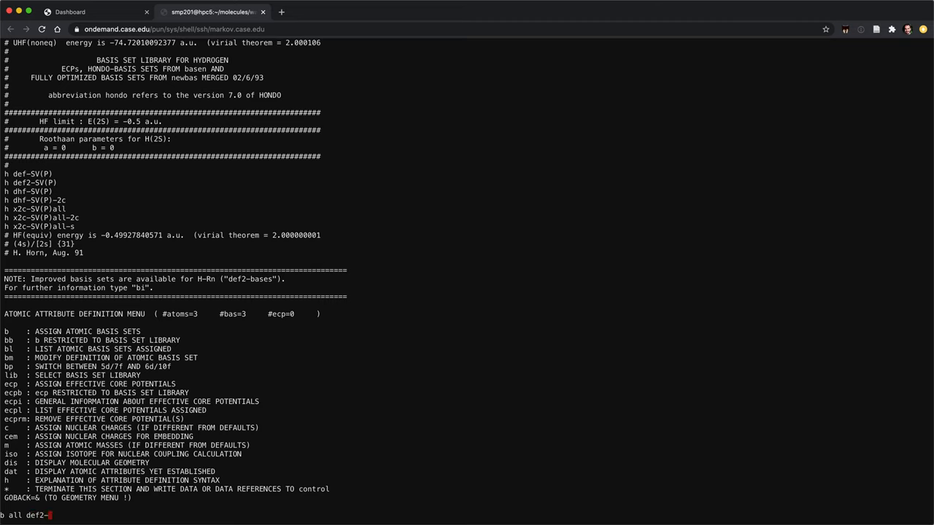
pyautogui.write('SVP')
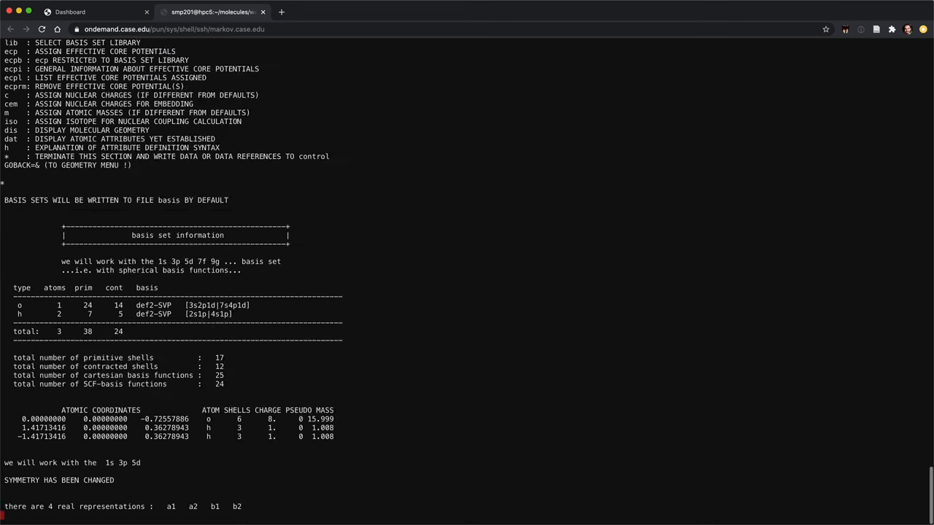
# Step: Start the extended Hückel guess for neutral water from the next define section
pyautogui.press('enter')
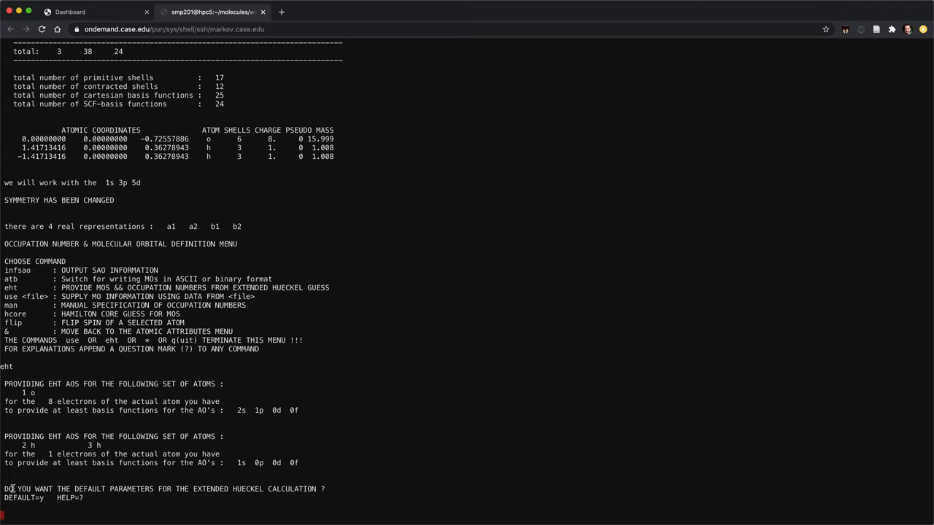
pyautogui.moveTo(292, 423)
pyautogui.write('0')
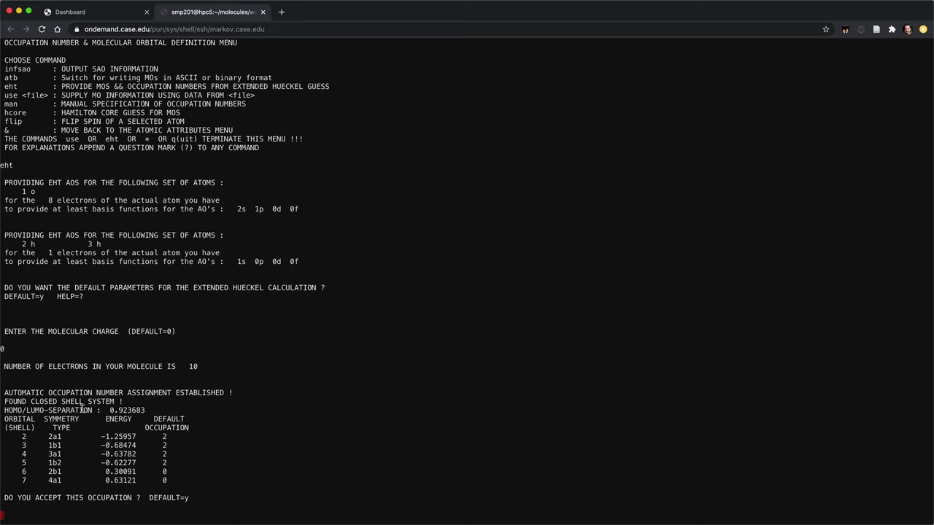
pyautogui.moveTo(147, 467)
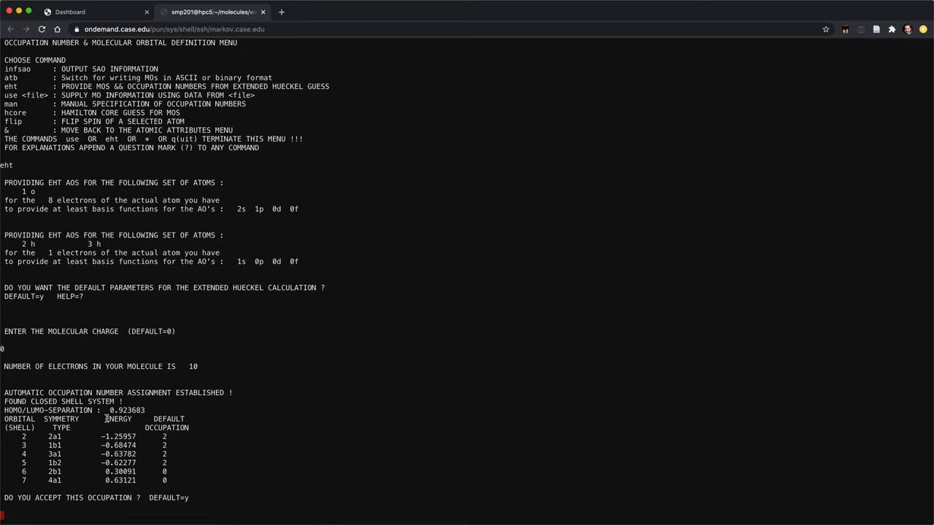
pyautogui.moveTo(108, 460)
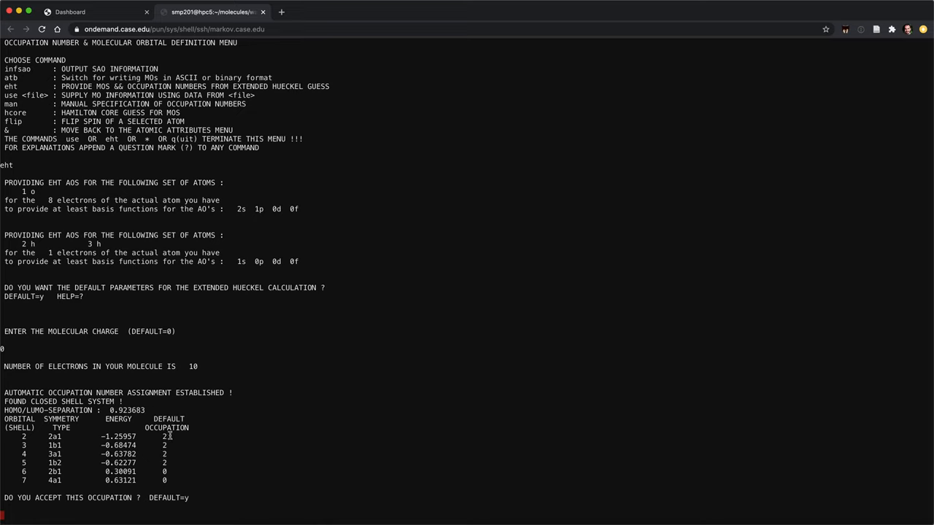
pyautogui.moveTo(81, 485)
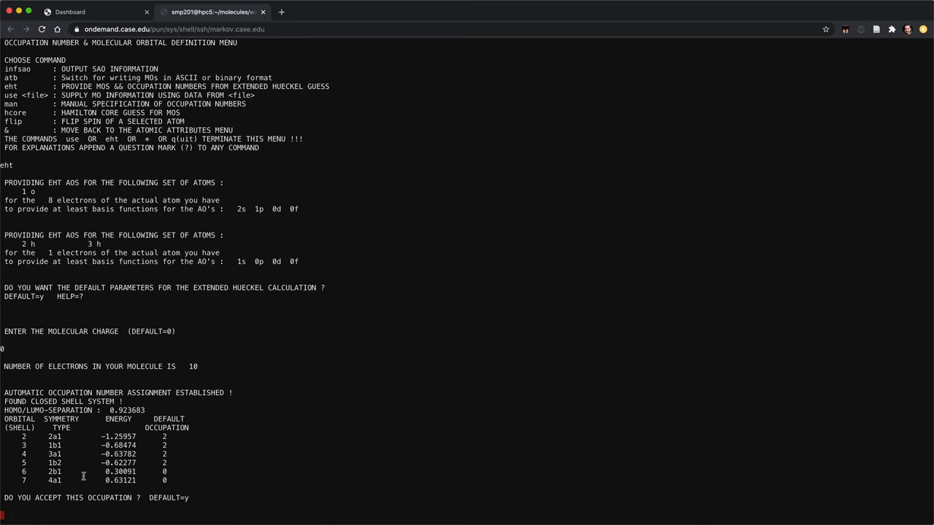
pyautogui.moveTo(309, 482)
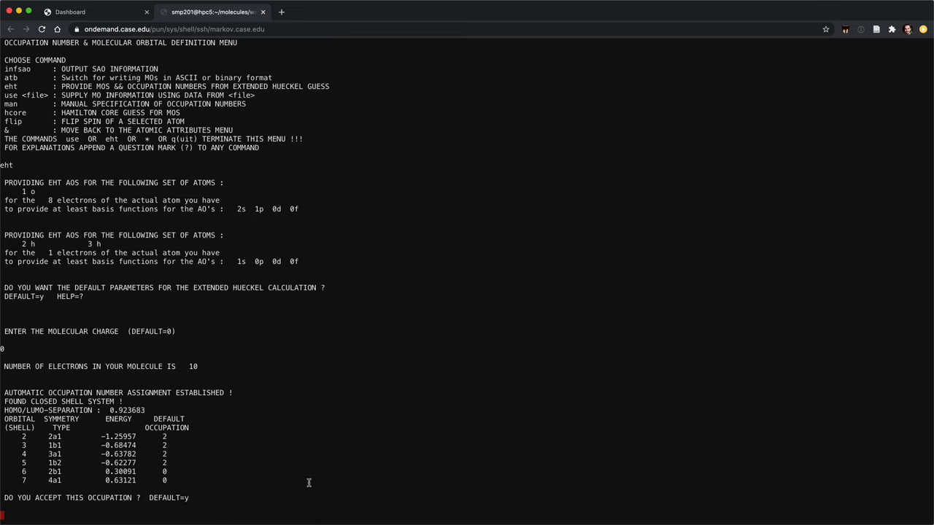
pyautogui.moveTo(311, 480)
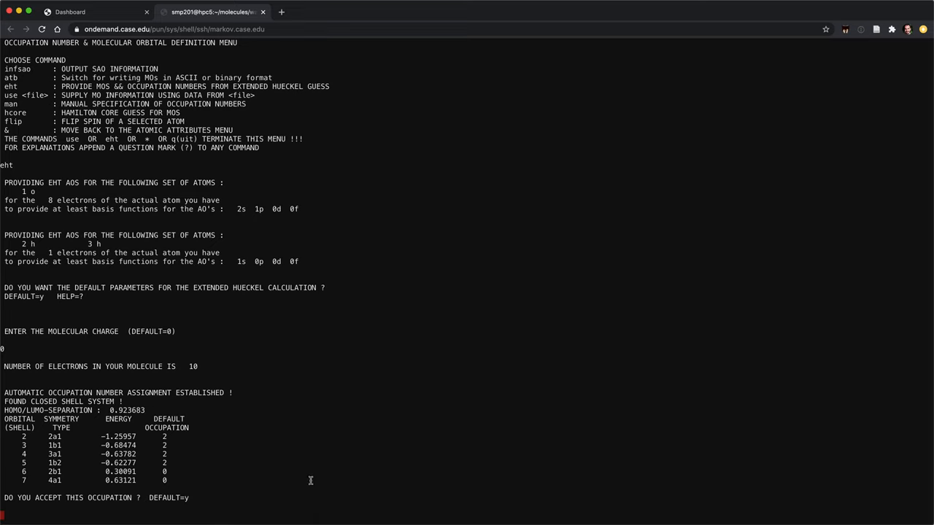
pyautogui.moveTo(306, 480)
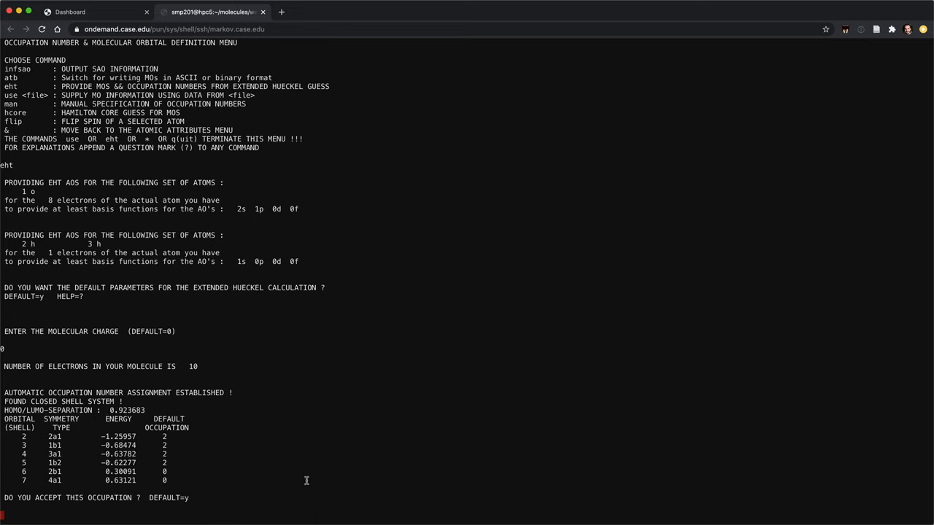
pyautogui.moveTo(241, 466)
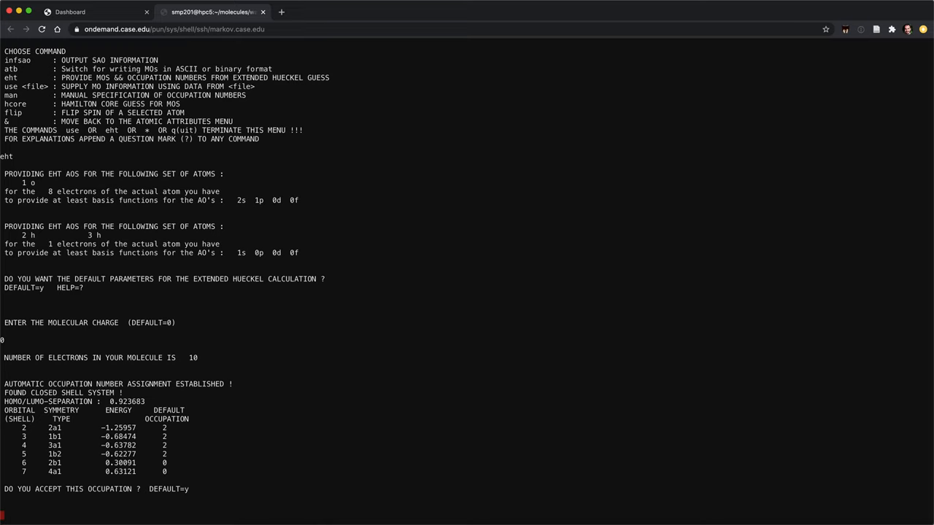
# Step: Accept the proposed EHT orbital occupation and enter dft at the general menu
pyautogui.press('Return')
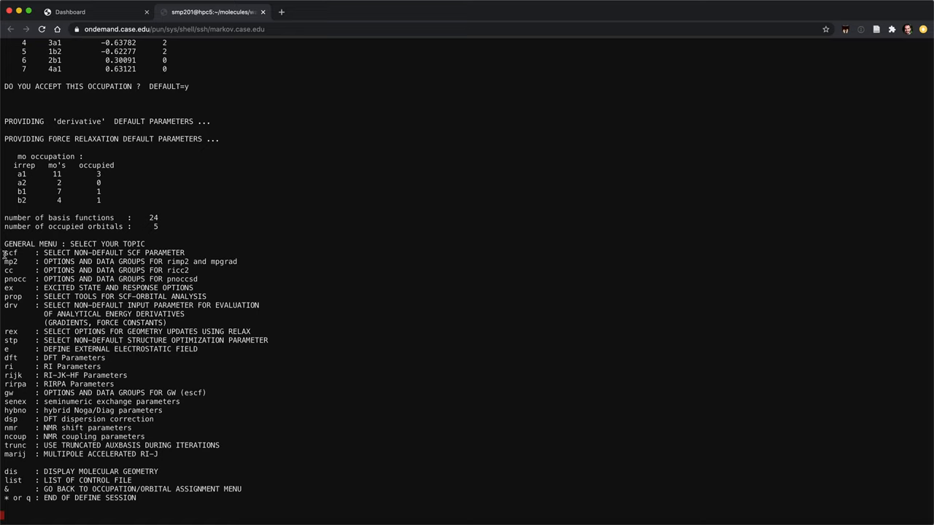
pyautogui.moveTo(25, 254)
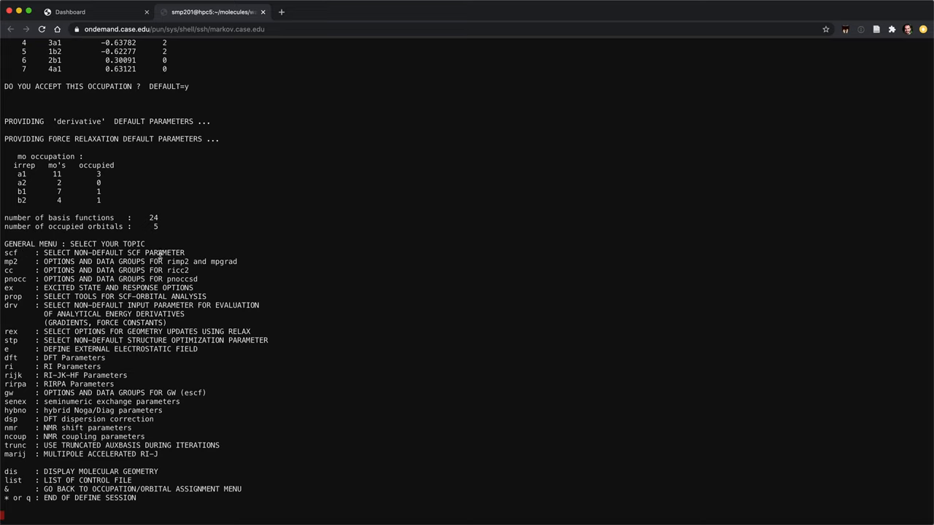
pyautogui.moveTo(124, 253)
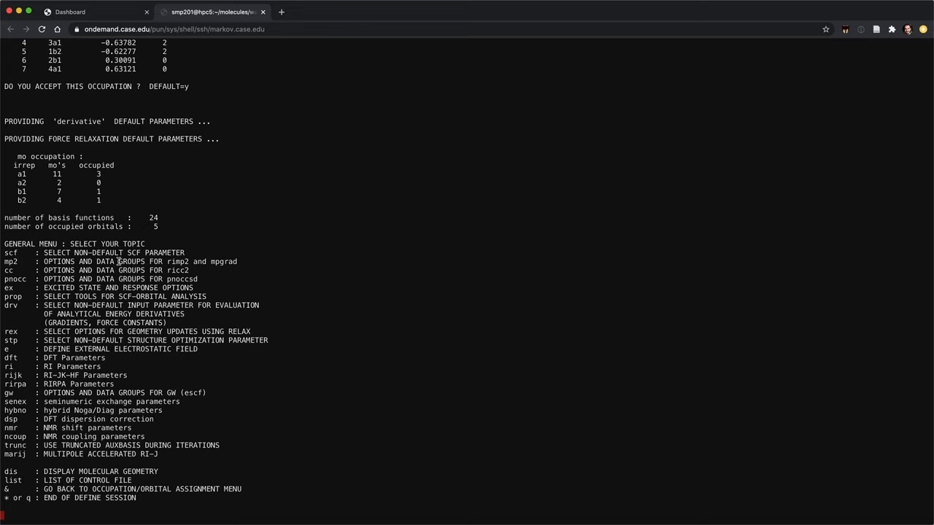
pyautogui.write('dft')
pyautogui.write('on')
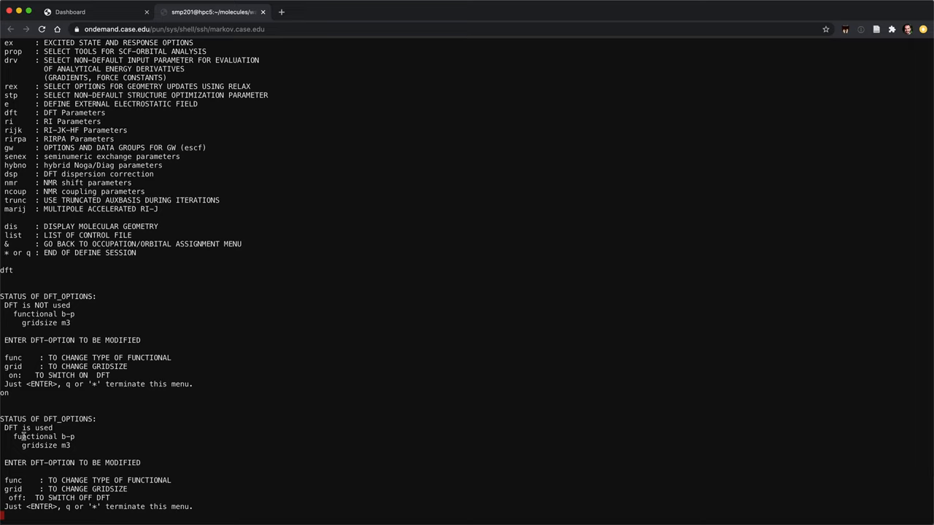
pyautogui.moveTo(306, 441)
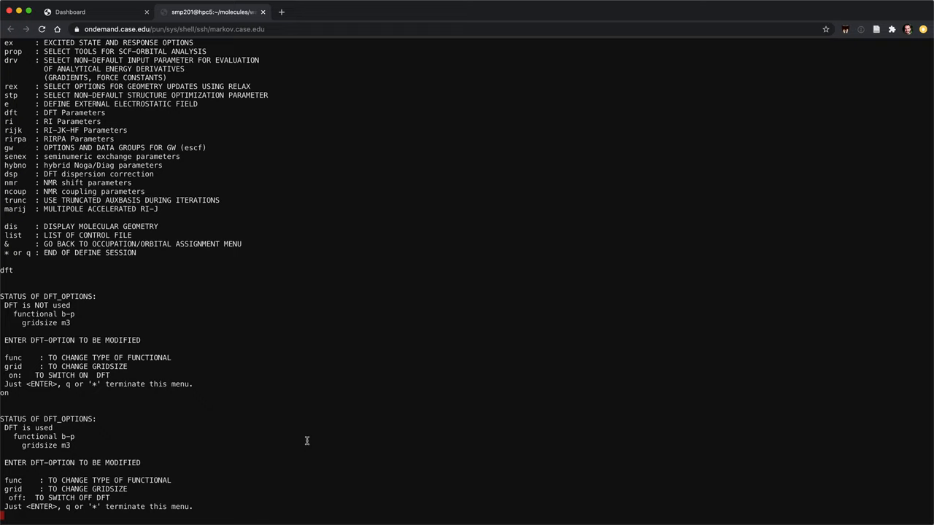
# Step: Set the DFT functional to TPSS with func tpss
pyautogui.write('func')
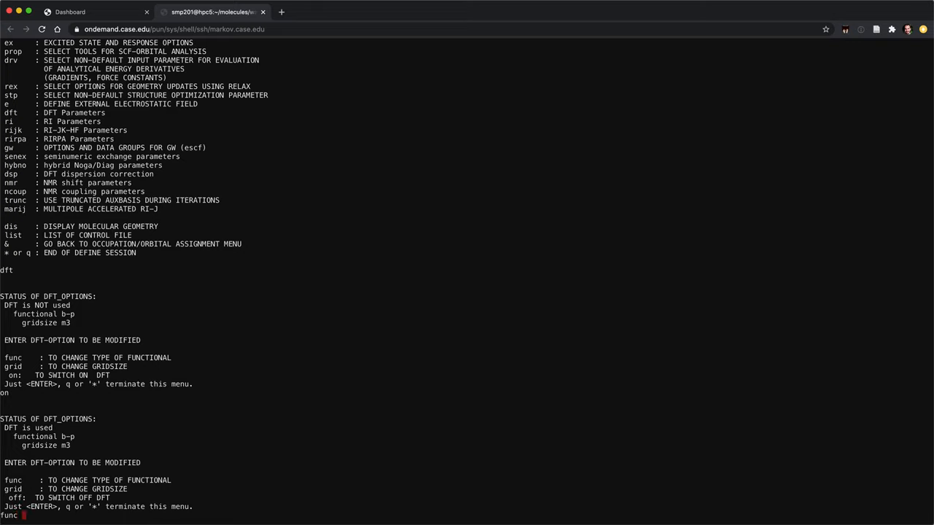
pyautogui.write('tpss')
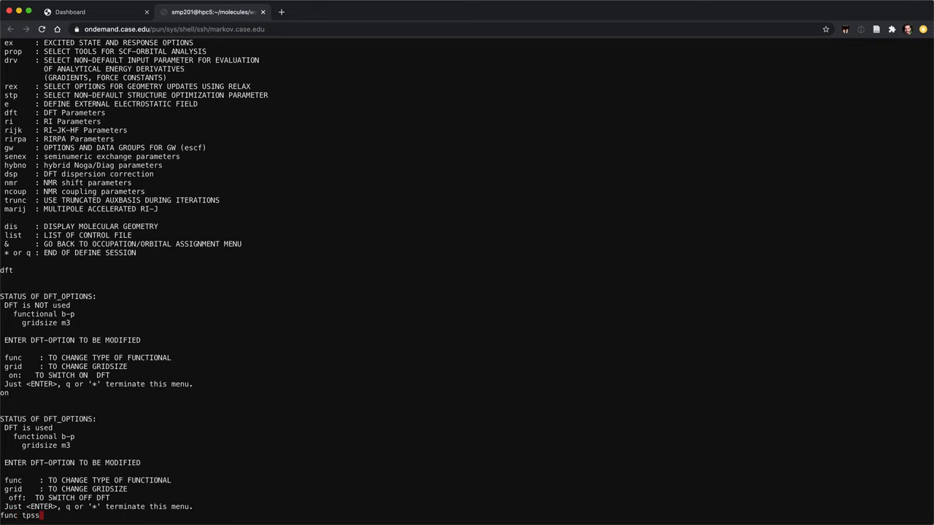
pyautogui.press('Enter')
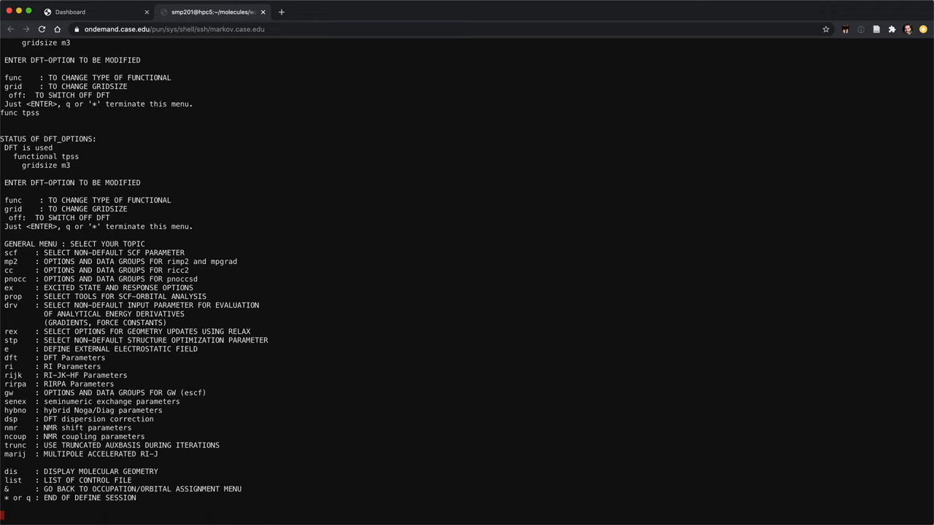
# Step: Switch RI on with default 500 MB memory and call up the MARIJ parameters
pyautogui.write('ri')
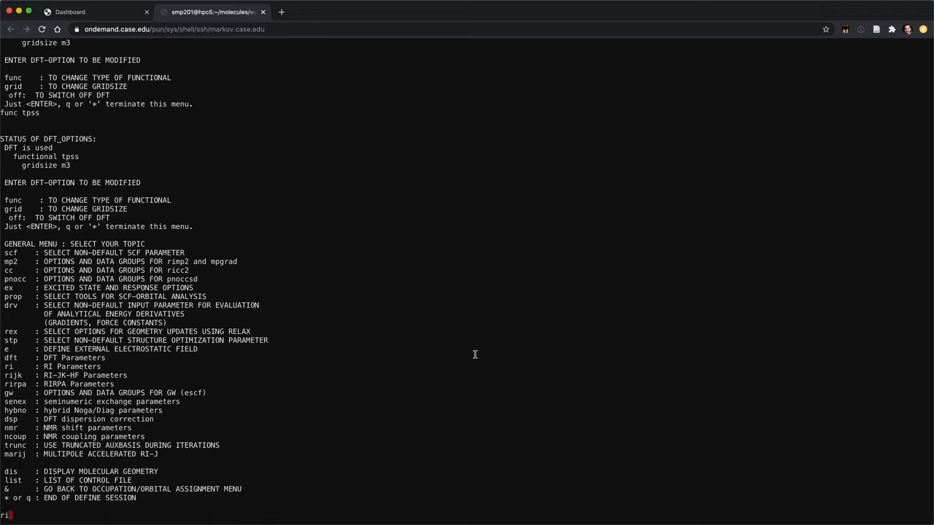
pyautogui.press('Enter')
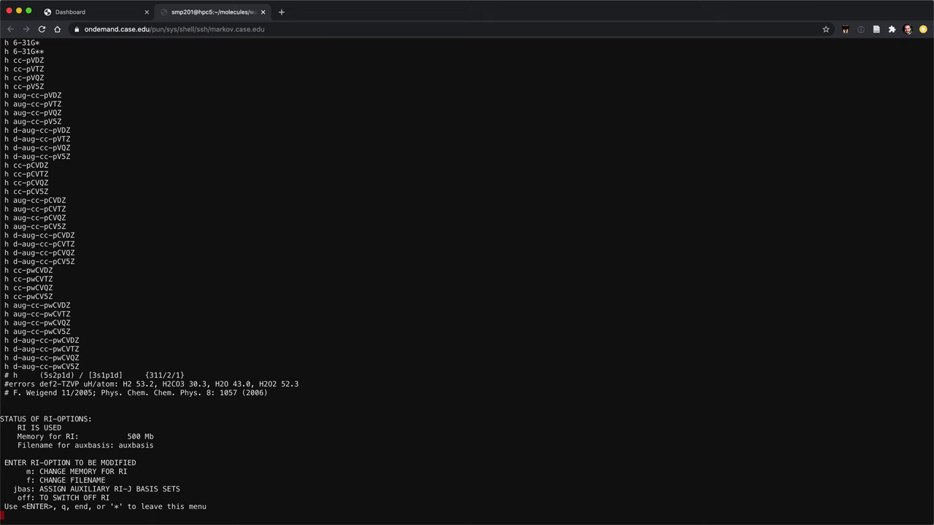
pyautogui.press('Return')
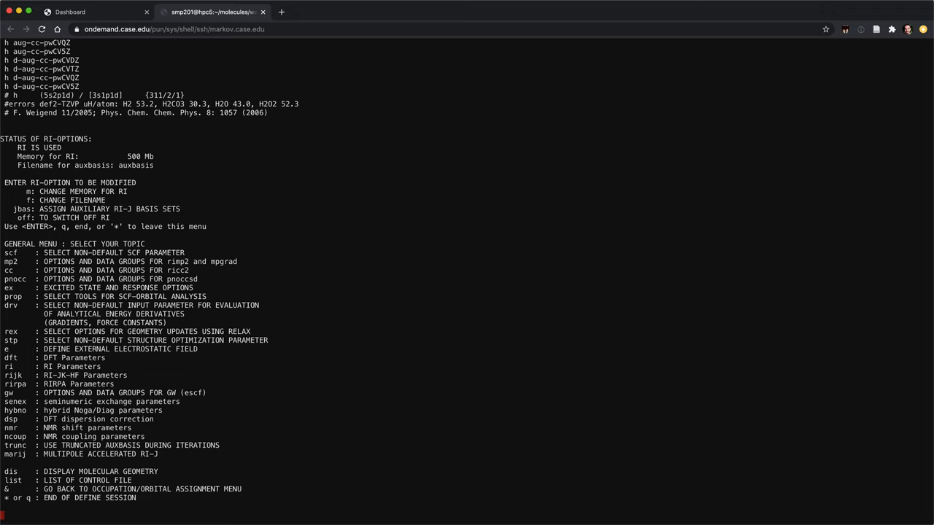
pyautogui.write('marij')
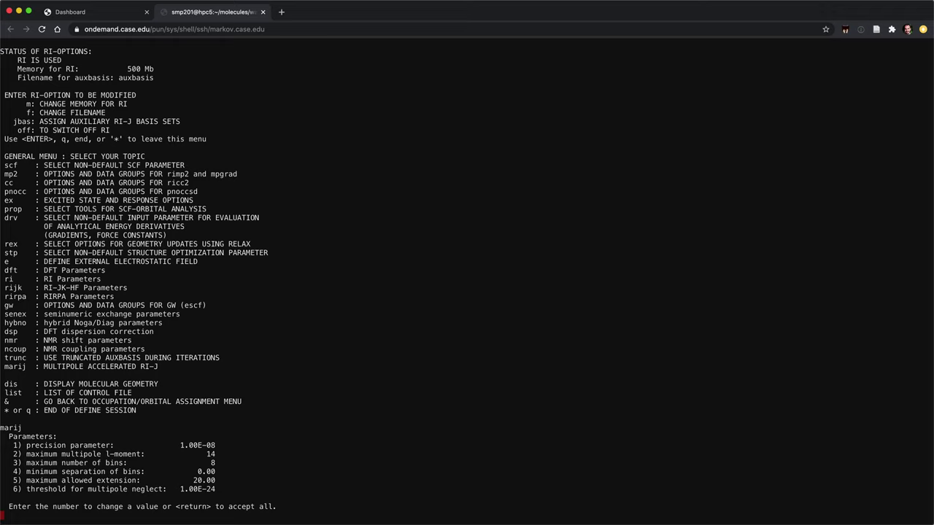
# Step: Accept the default MARIJ parameters to enable the RI-DFT multipole approximation
pyautogui.press('Return')
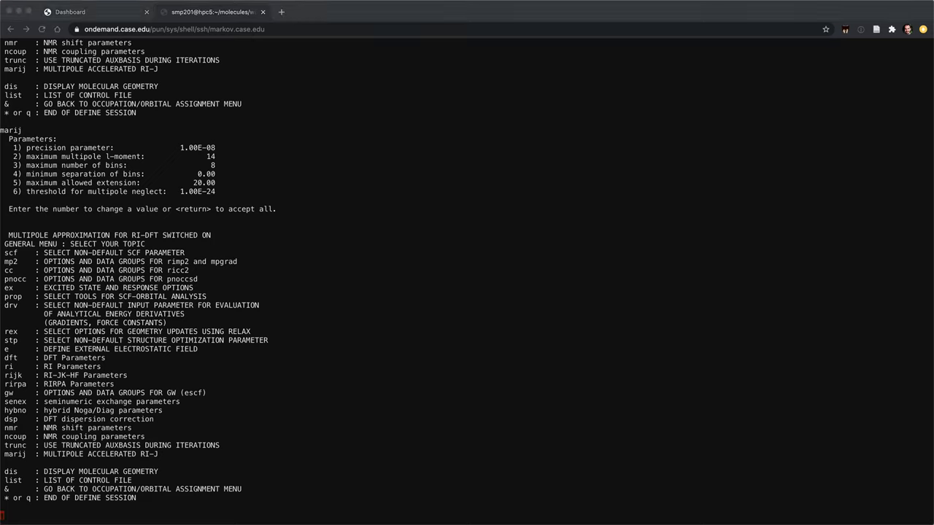
pyautogui.moveTo(333, 397)
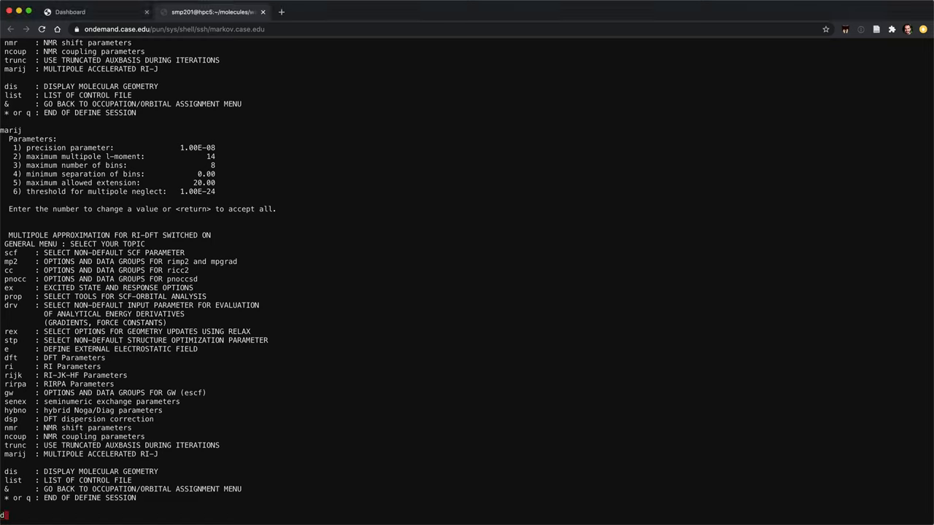
# Step: Enable the D3 dispersion correction with Becke-Johnson damping (dsp, bj)
pyautogui.write('dsp')
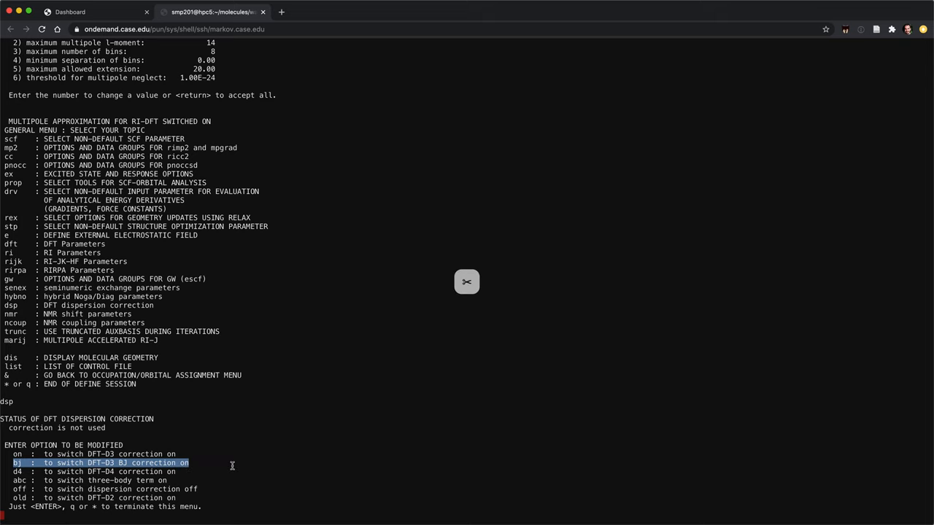
pyautogui.write('bj')
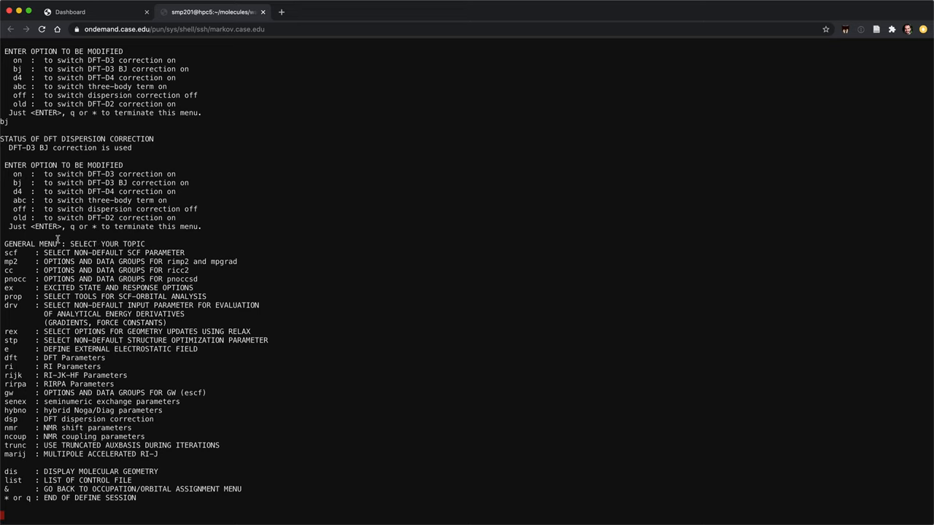
pyautogui.moveTo(420, 366)
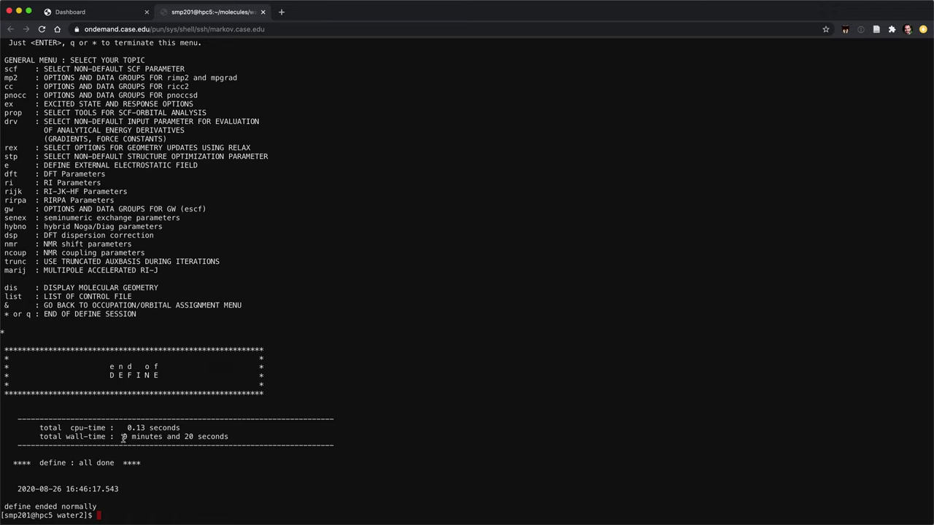
# Step: Highlight the 0.13 s cpu-time in the define summary and list the water2 files with ls
pyautogui.moveTo(124, 437); pyautogui.dragTo(232, 437)
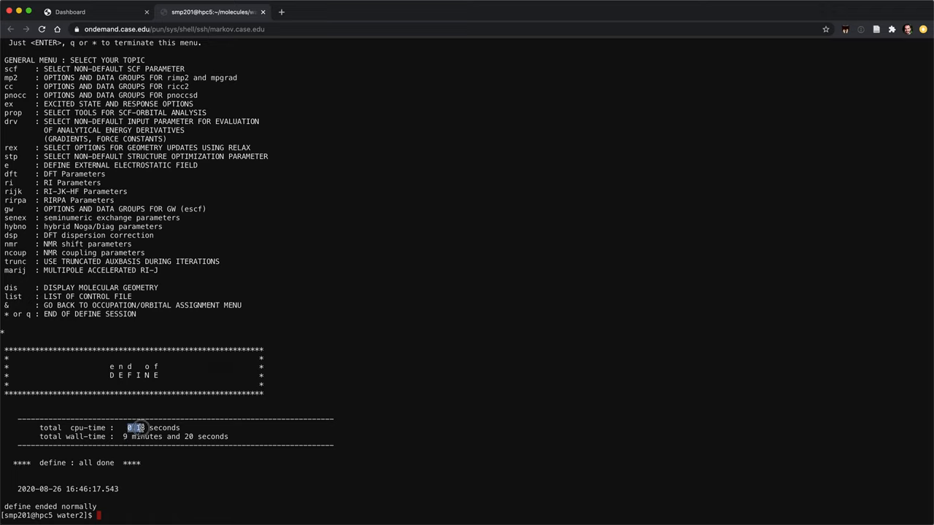
pyautogui.moveTo(128, 428); pyautogui.dragTo(181, 428)
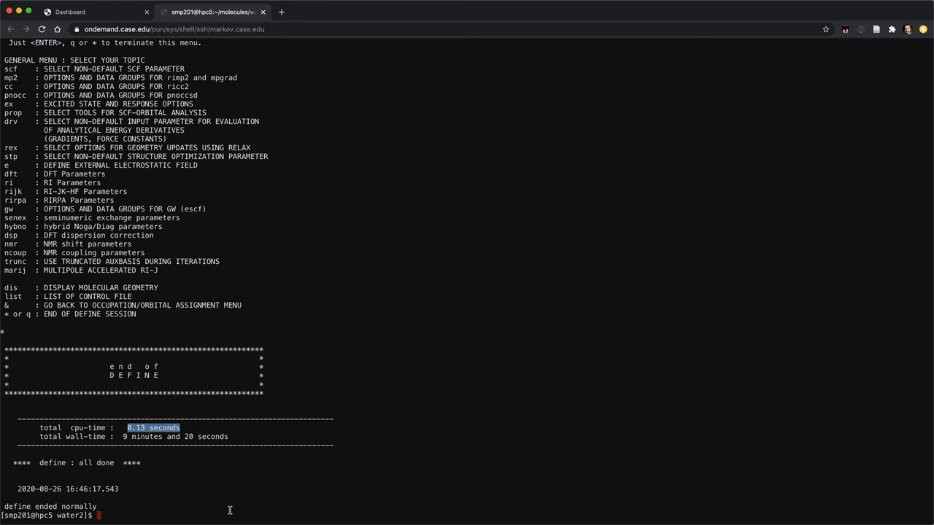
pyautogui.moveTo(223, 305)
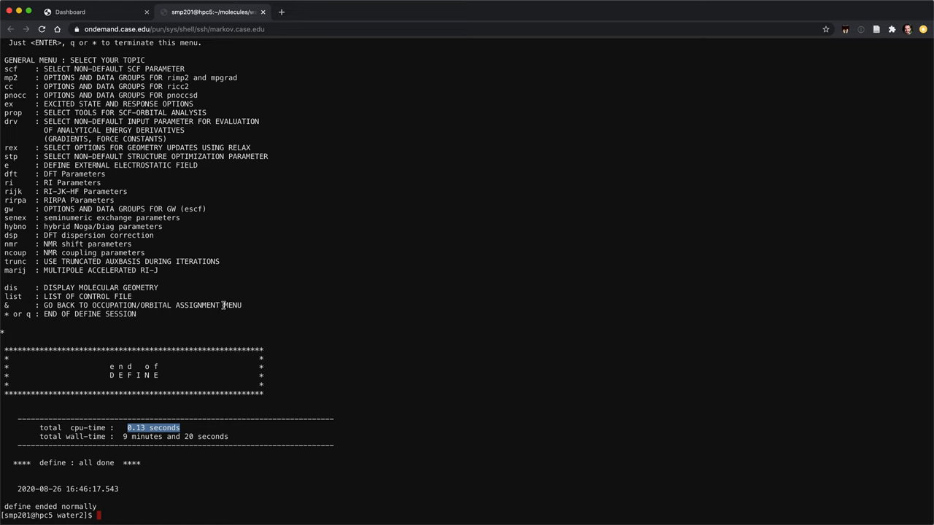
pyautogui.moveTo(227, 437)
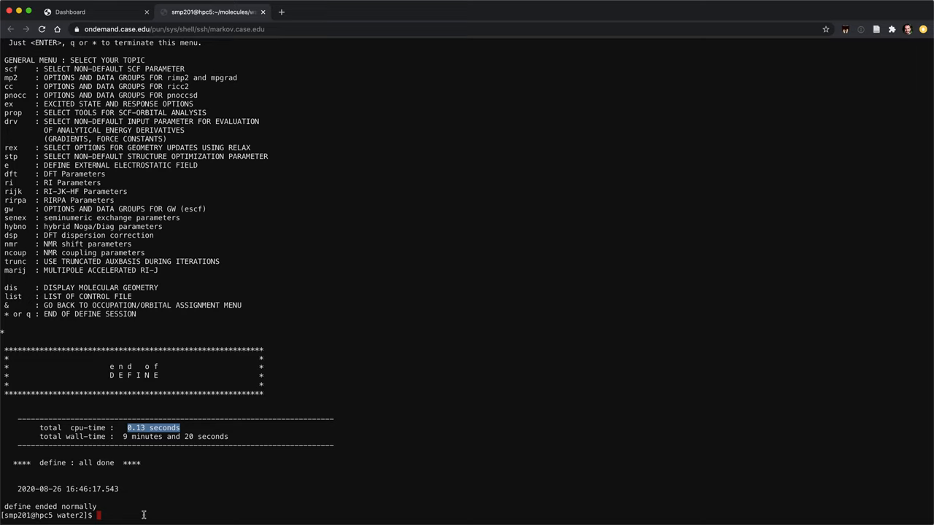
pyautogui.write('ls')
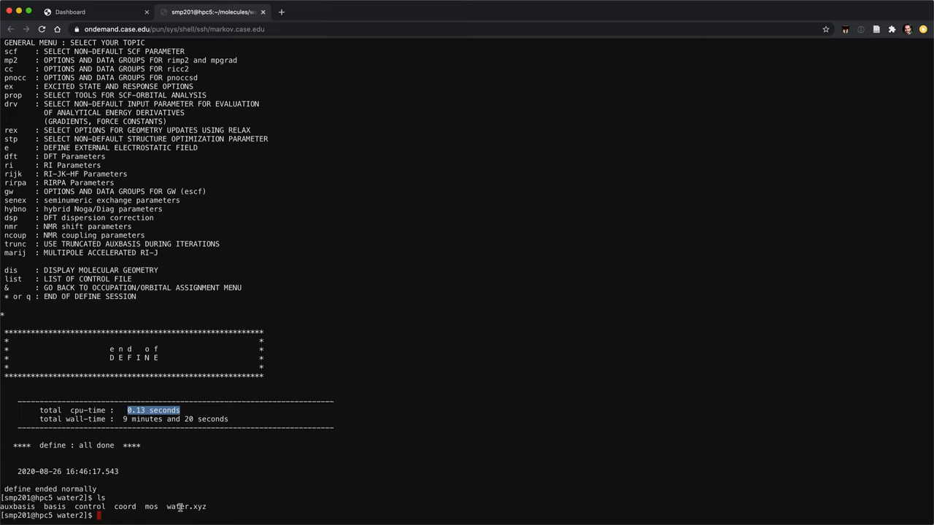
pyautogui.moveTo(80, 498)
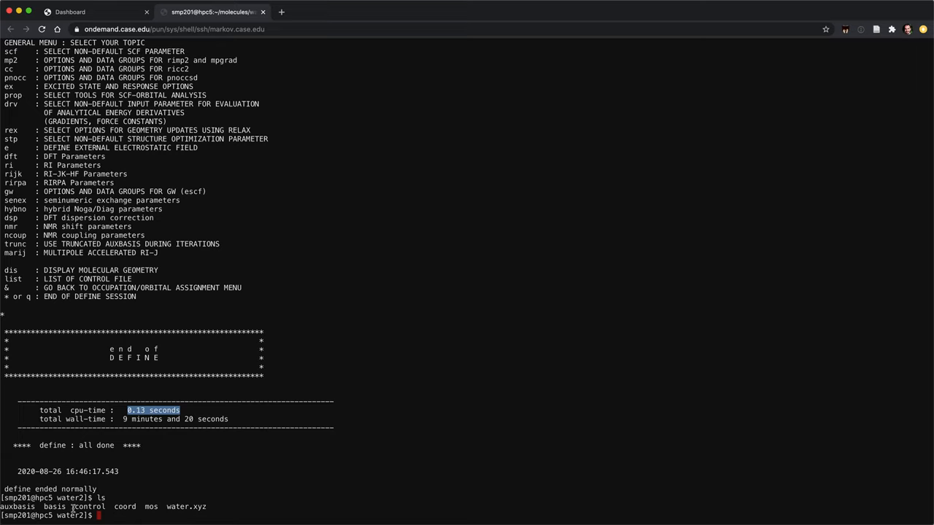
pyautogui.moveTo(142, 507)
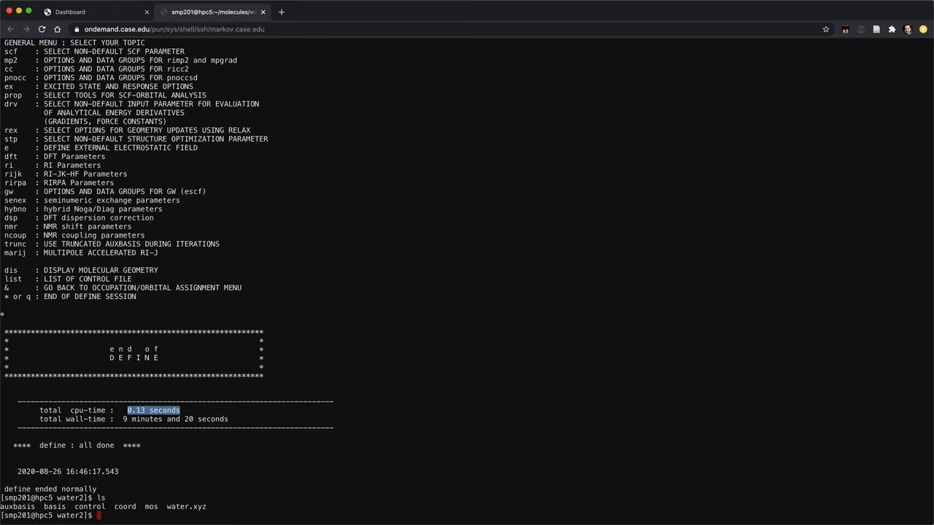
# Step: View the control file in less to check tpss, $rij, $marij and $disp3 bj
pyautogui.write('less co')
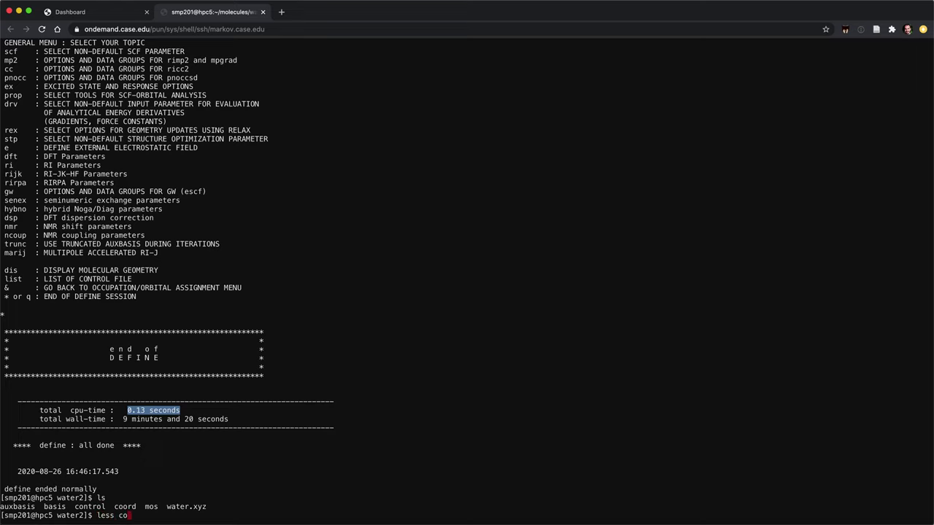
pyautogui.press('Enter')
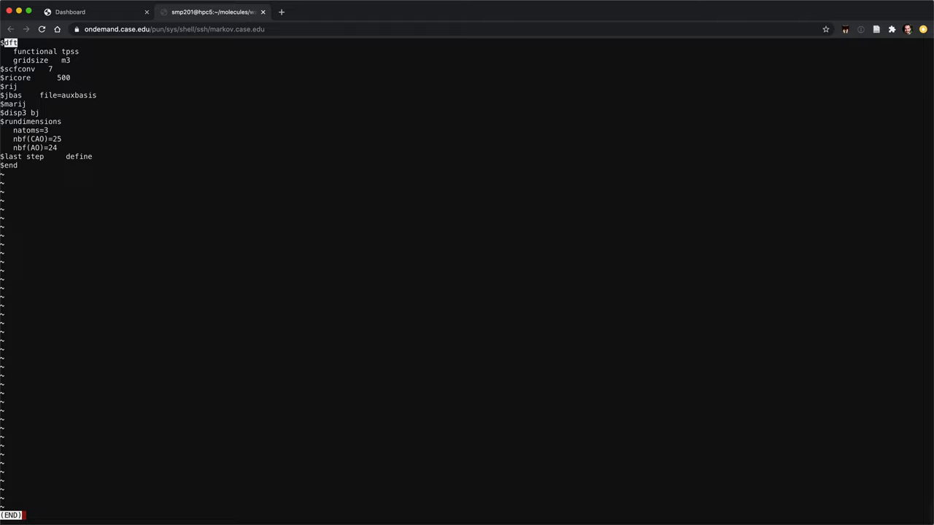
pyautogui.moveTo(347, 422)
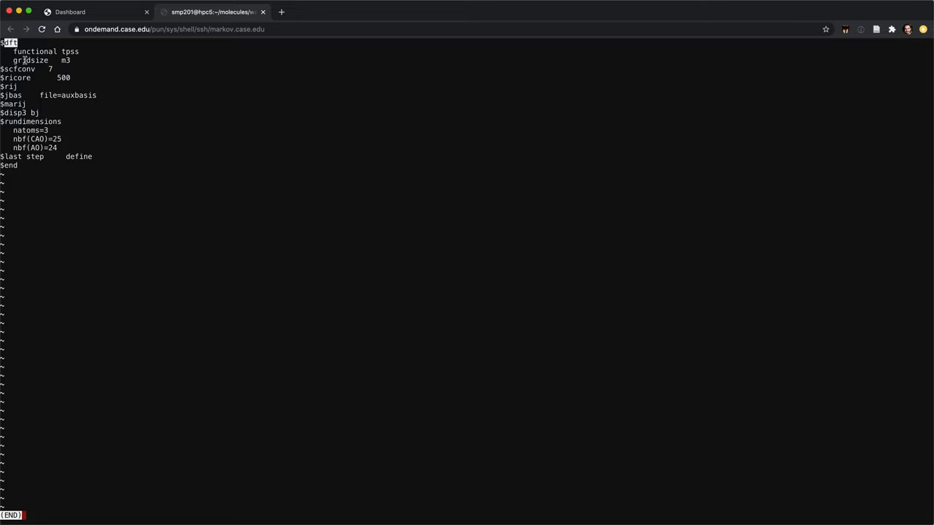
pyautogui.moveTo(28, 61)
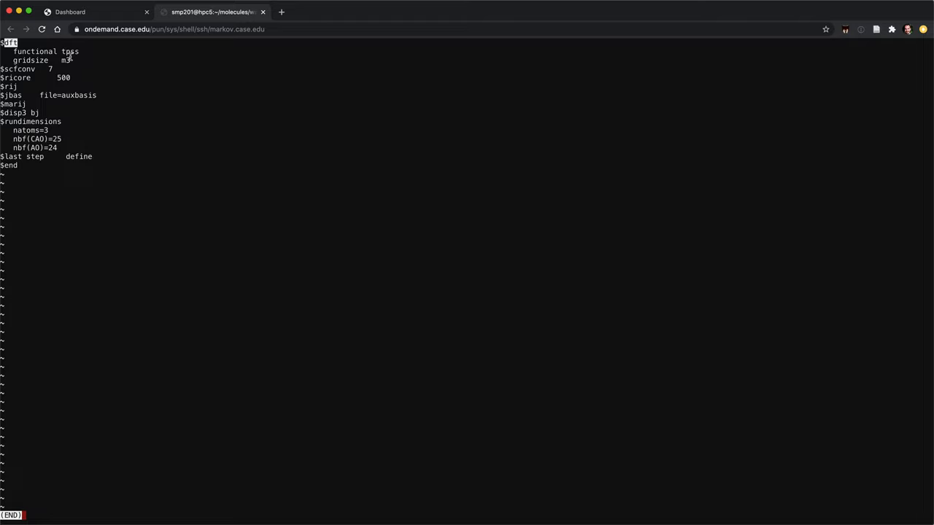
pyautogui.moveTo(90, 70)
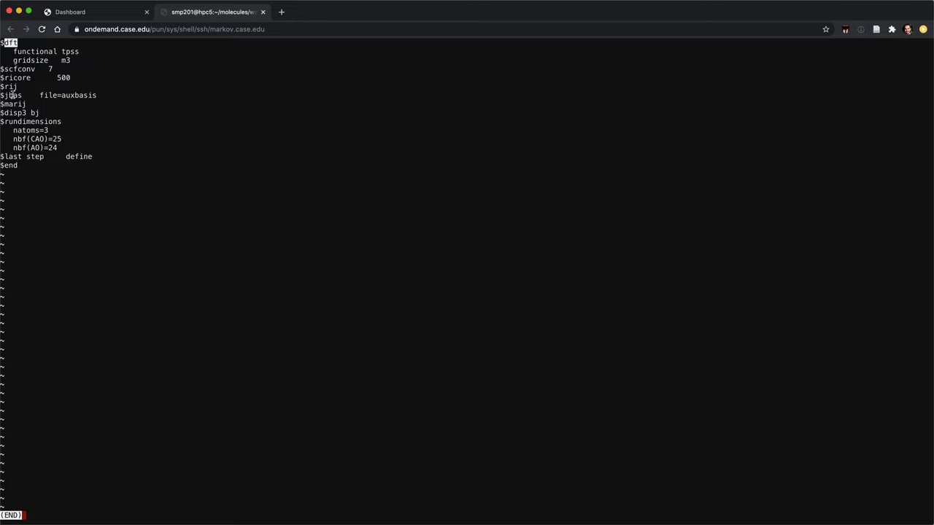
pyautogui.moveTo(66, 105)
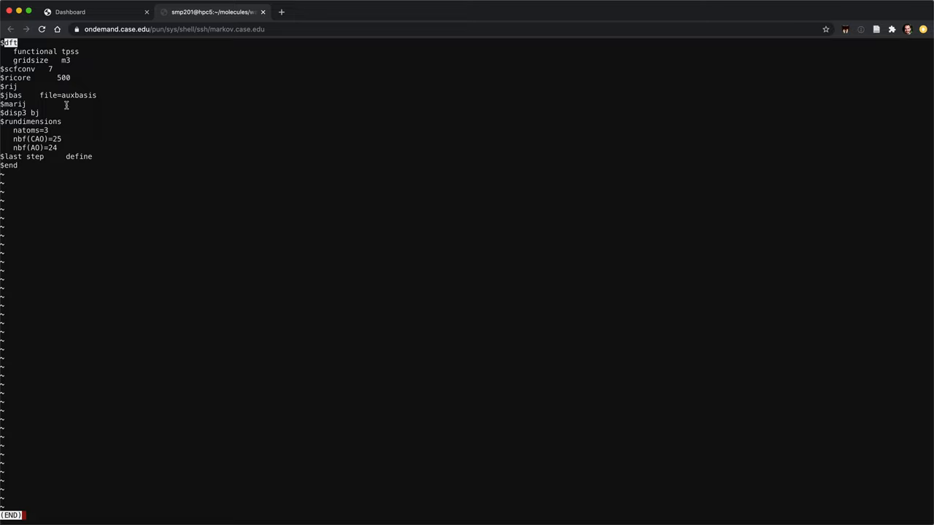
pyautogui.moveTo(123, 109)
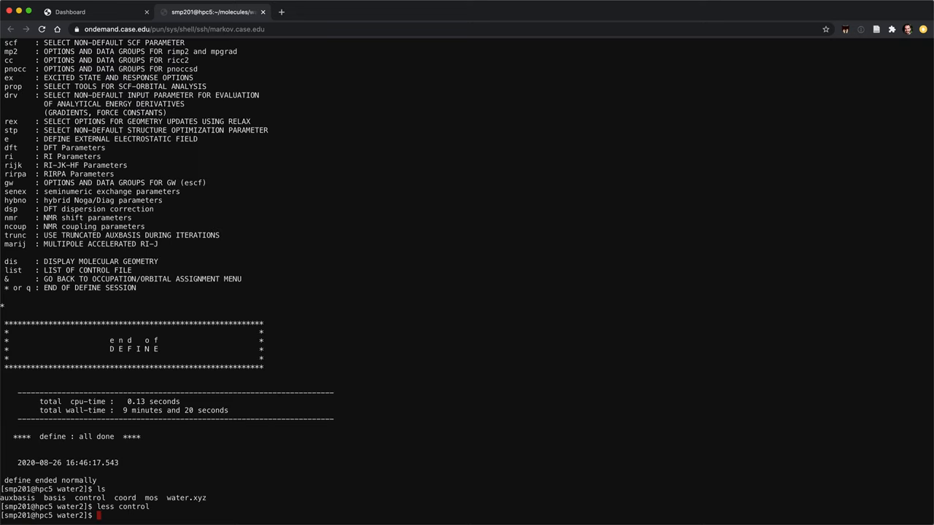
# Step: View coord in less and highlight the redundant internals definitions line
pyautogui.write('less control')
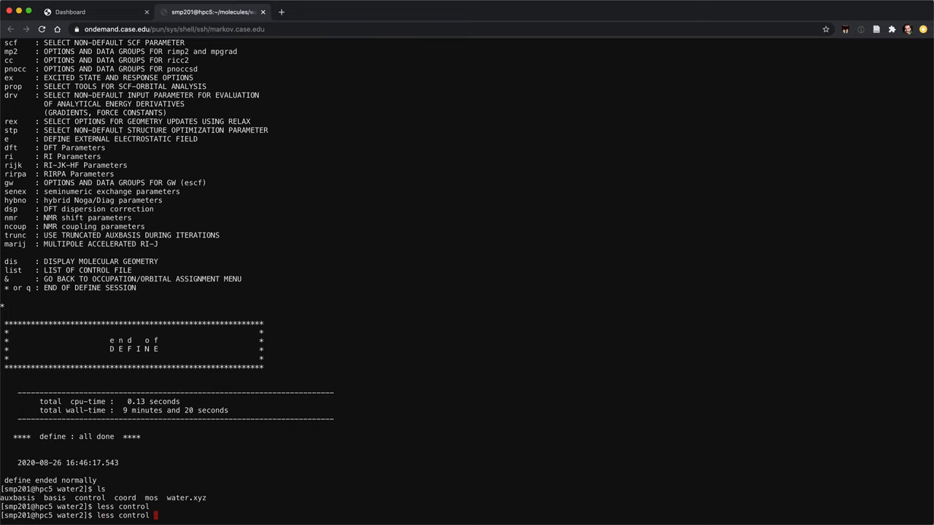
pyautogui.write('coord')
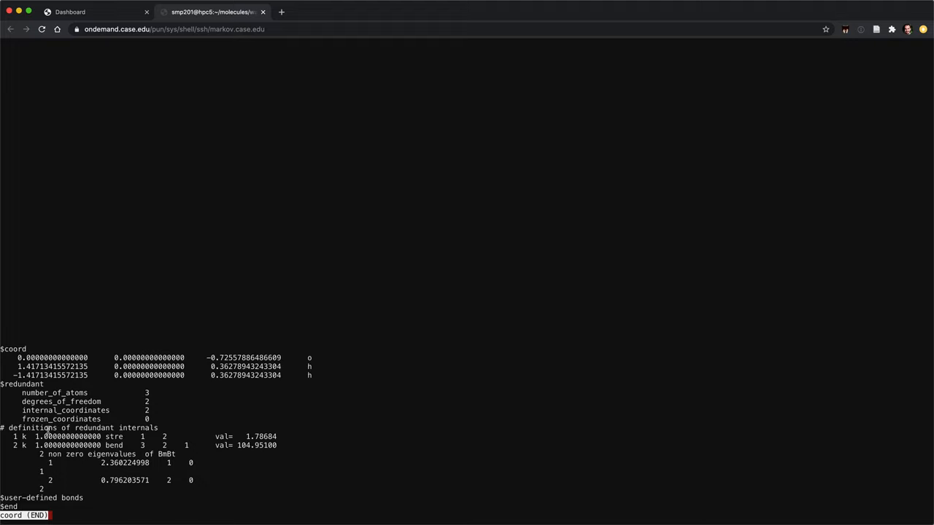
pyautogui.doubleClick(80, 428)
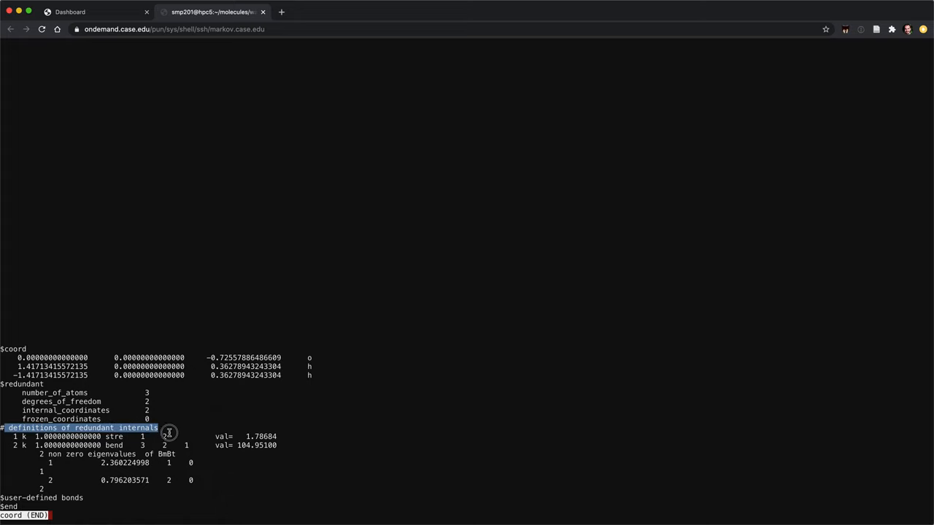
pyautogui.moveTo(168, 433); pyautogui.dragTo(234, 491)
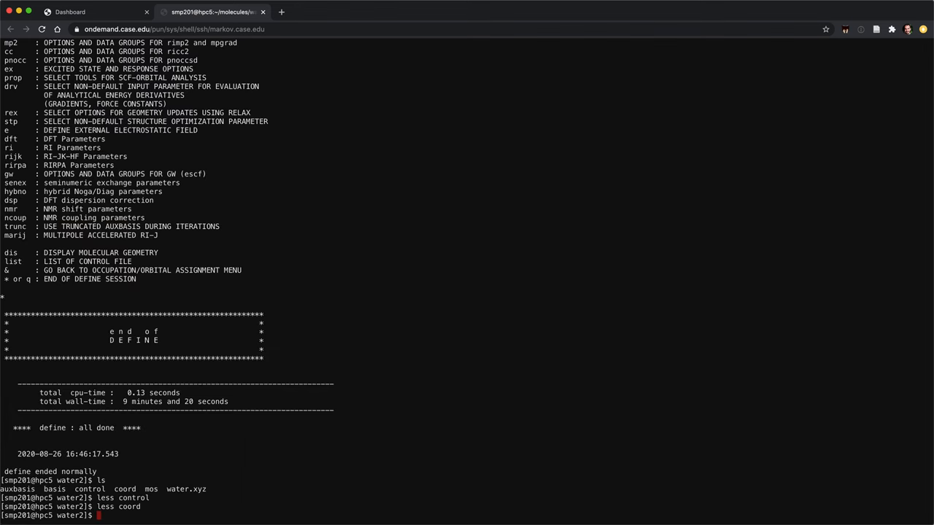
# Step: Page through basis, auxbasis and mos in less, quitting back to the prompt
pyautogui.write('less')
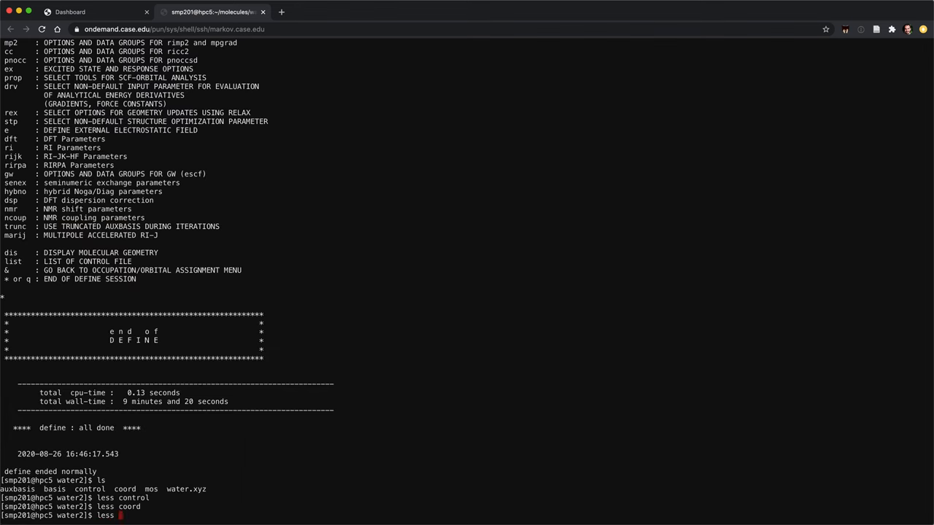
pyautogui.write('basis')
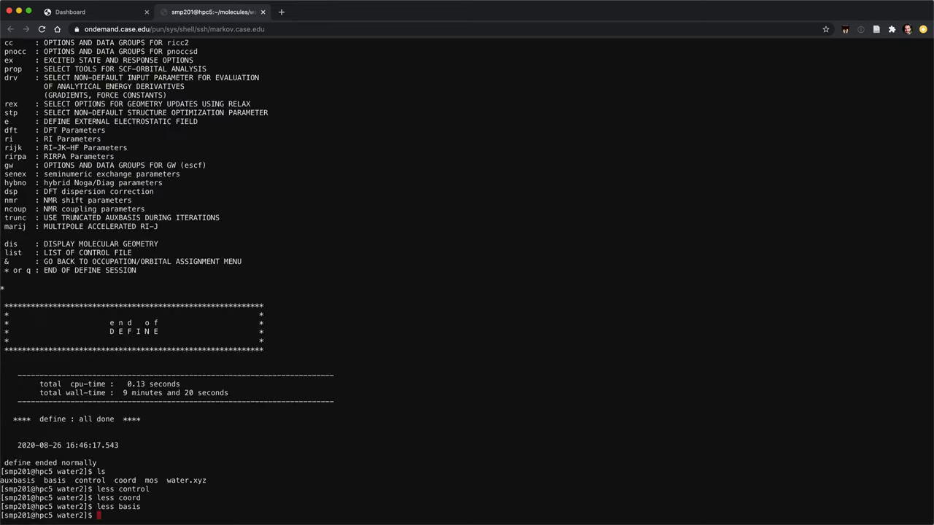
pyautogui.write('less auxbasis')
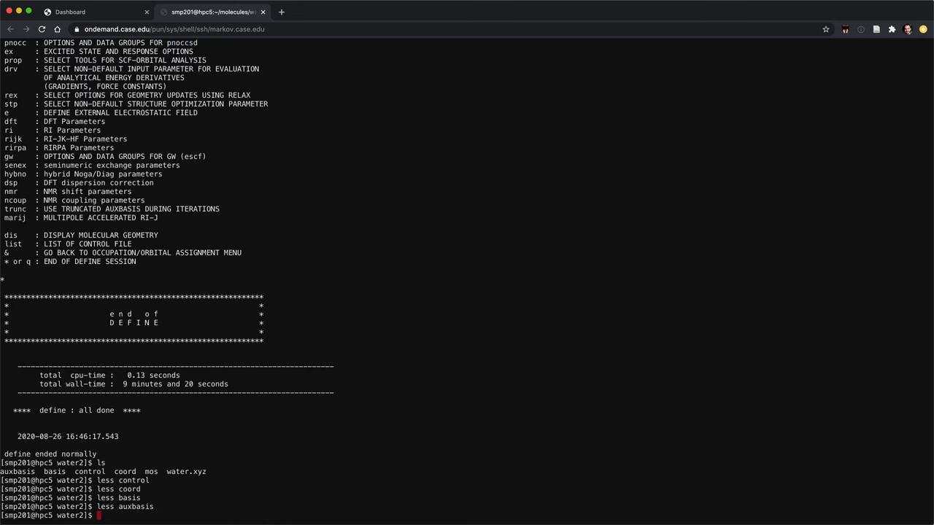
pyautogui.write('less mo')
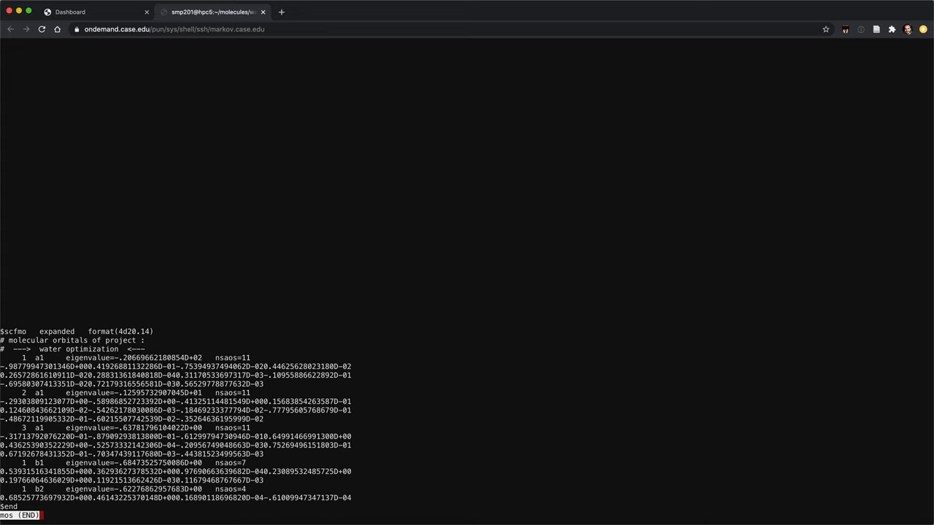
pyautogui.press('q')
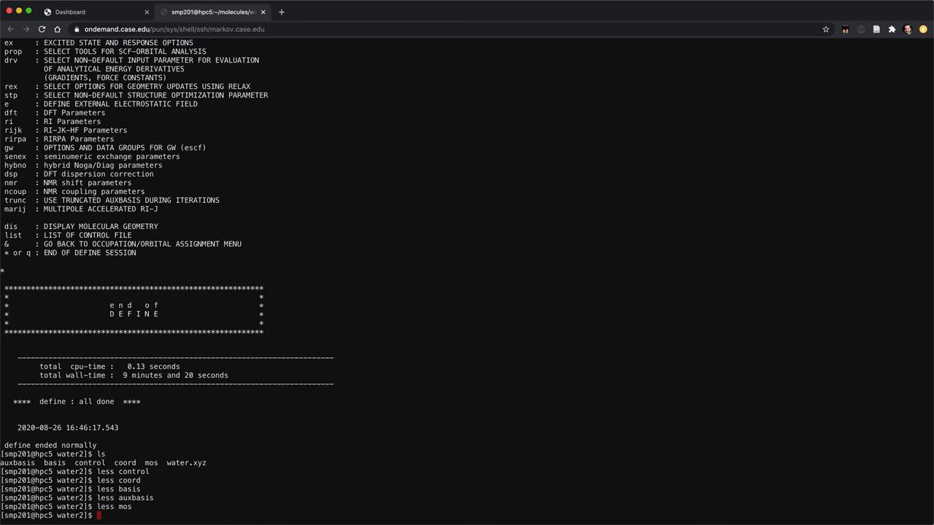
pyautogui.moveTo(409, 399)
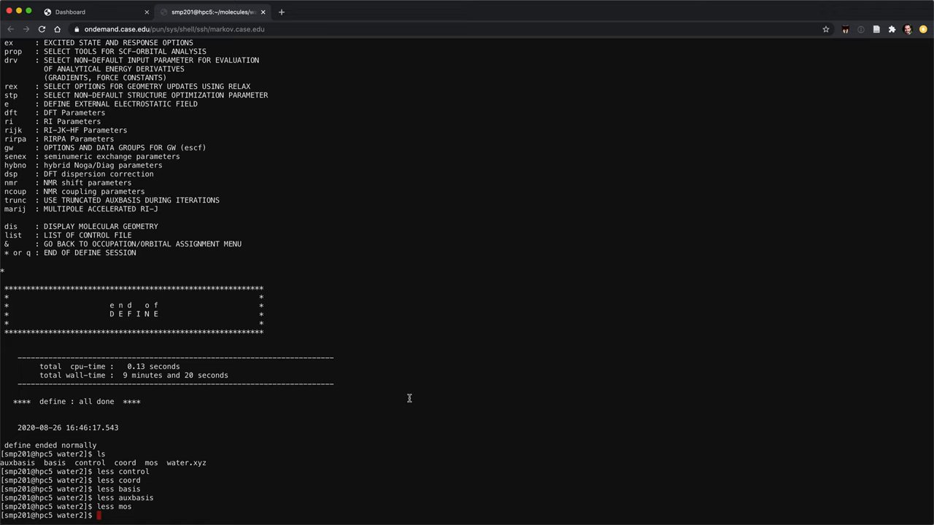